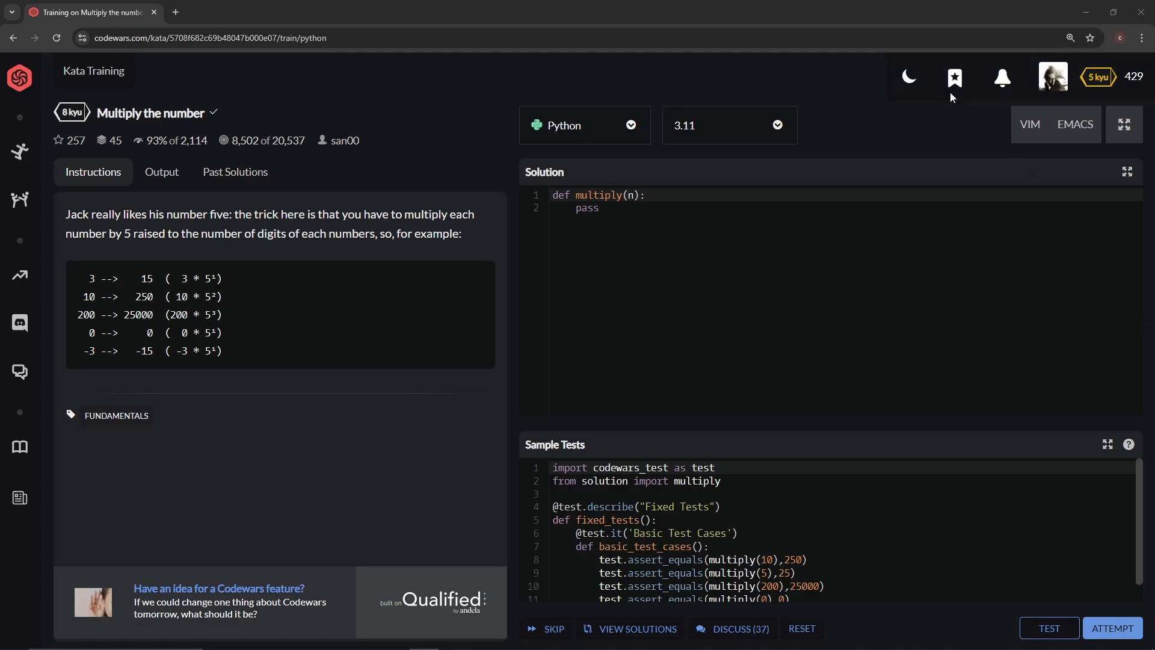
pyautogui.moveTo(78, 126)
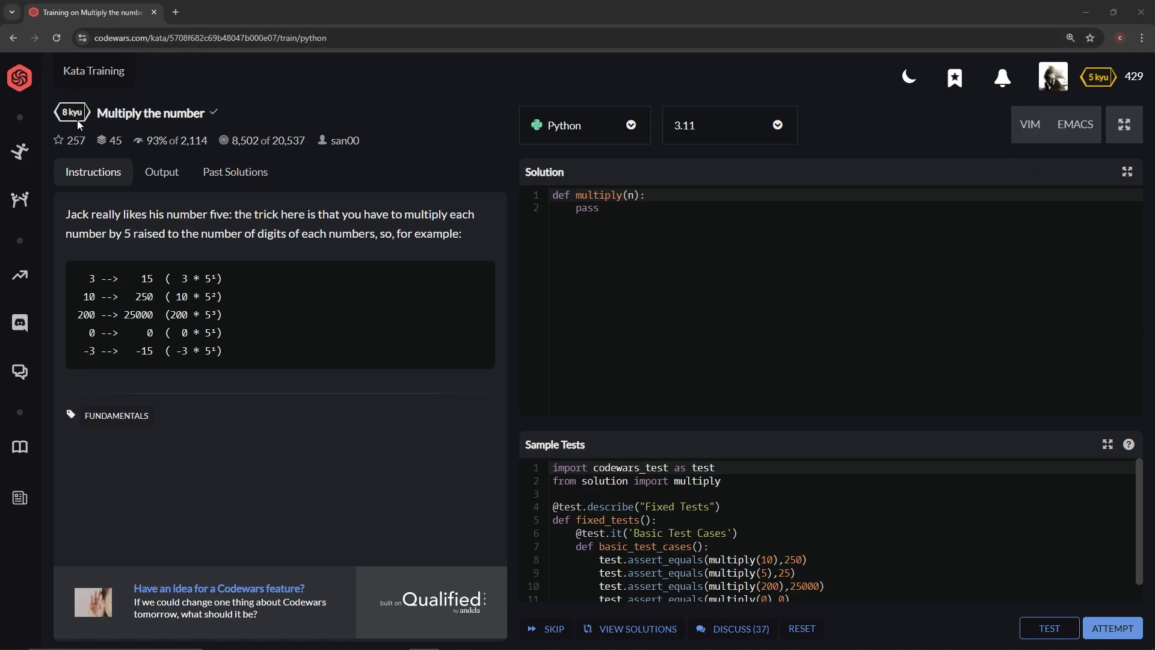
pyautogui.moveTo(385, 155)
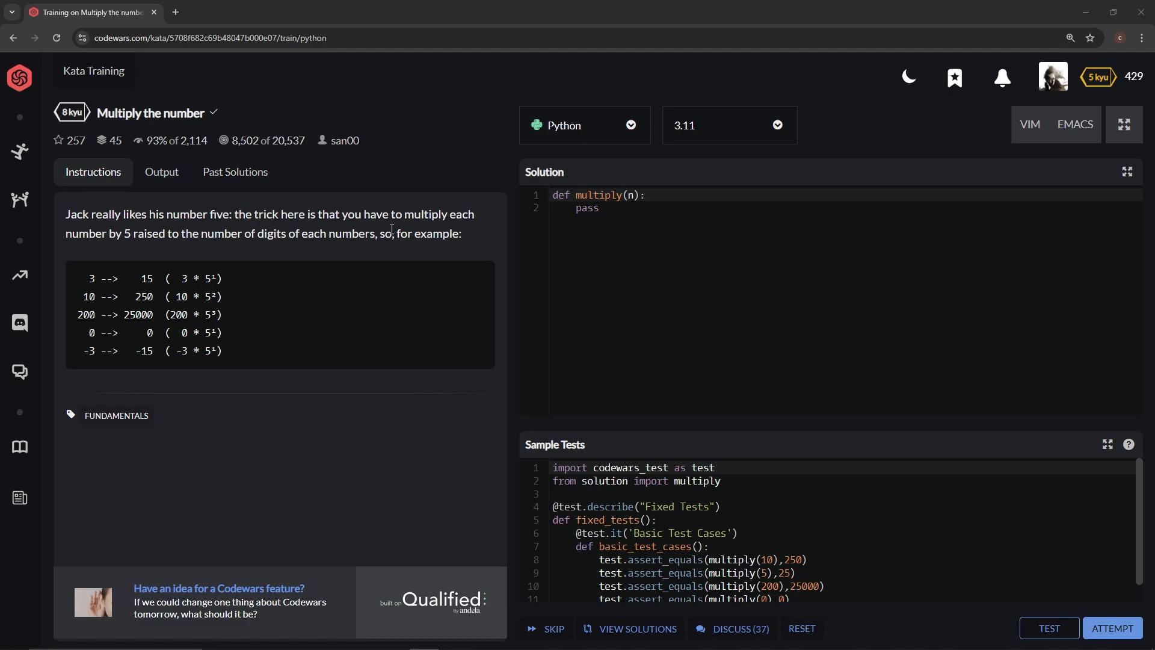
pyautogui.moveTo(187, 252)
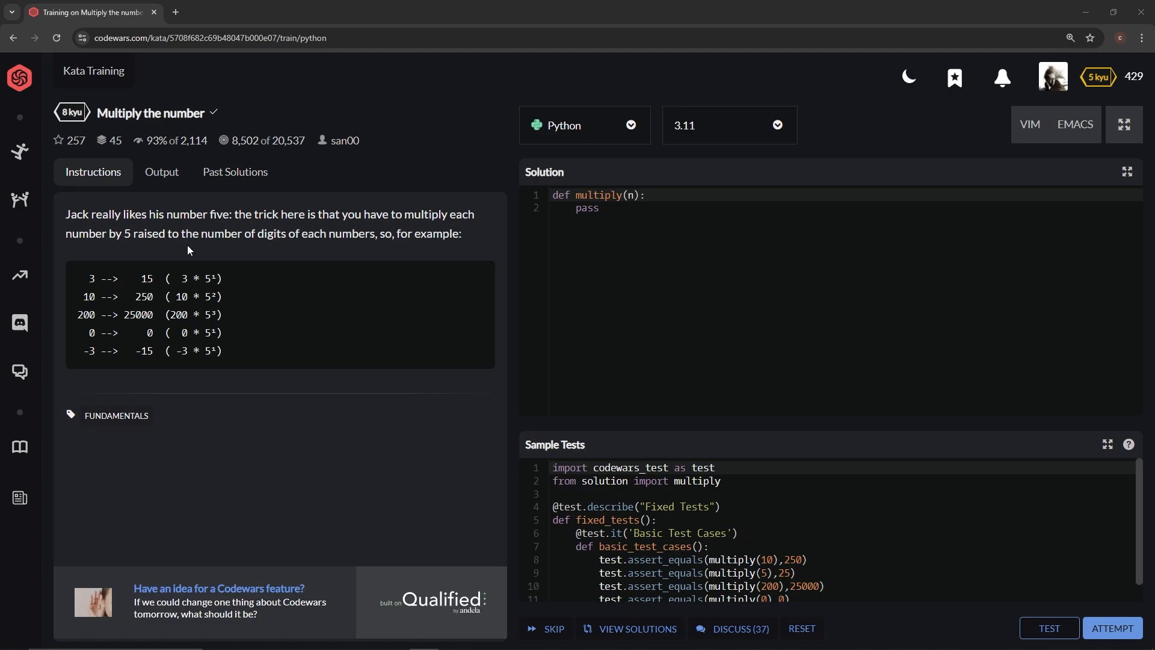
pyautogui.moveTo(339, 253)
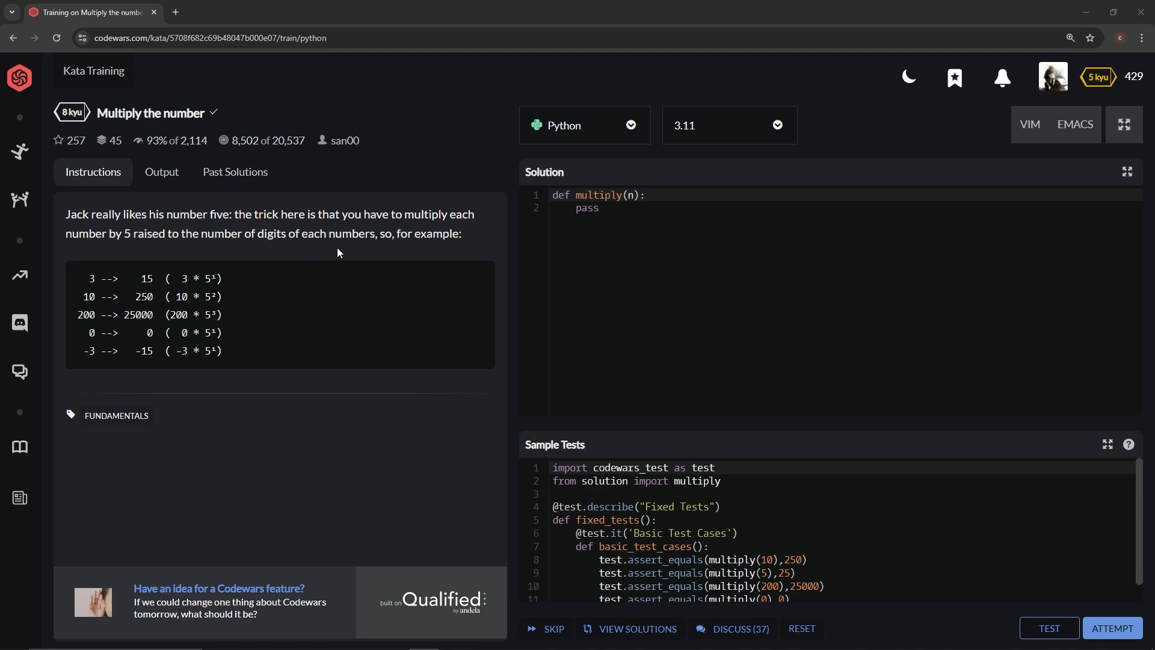
pyautogui.moveTo(452, 252)
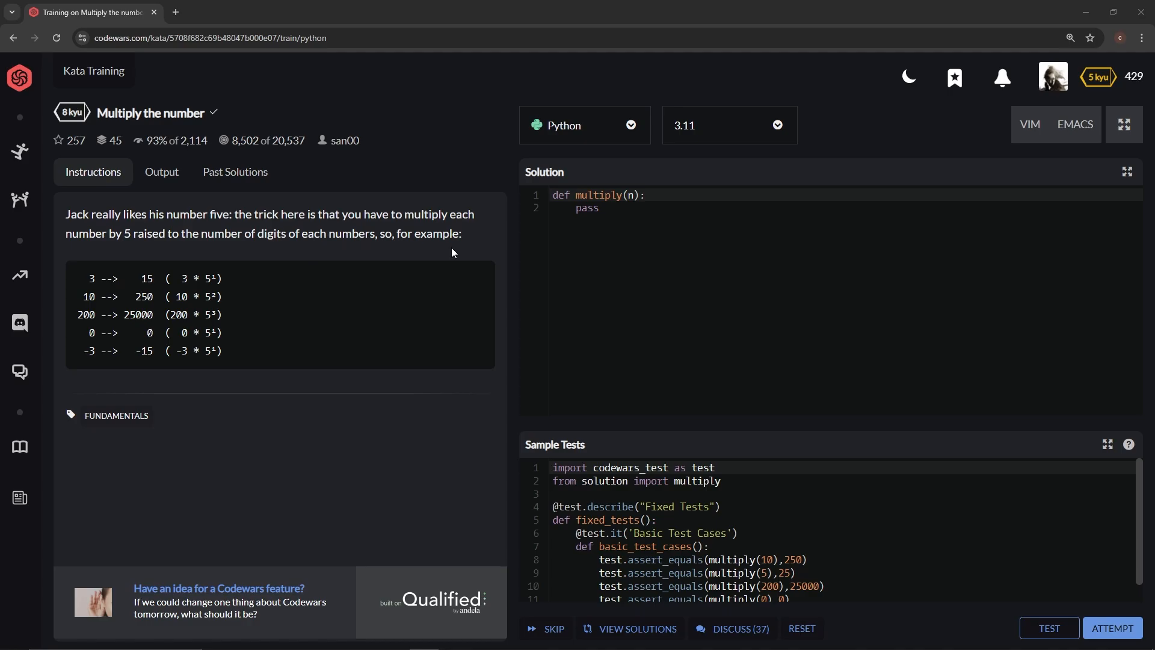
pyautogui.moveTo(405, 301)
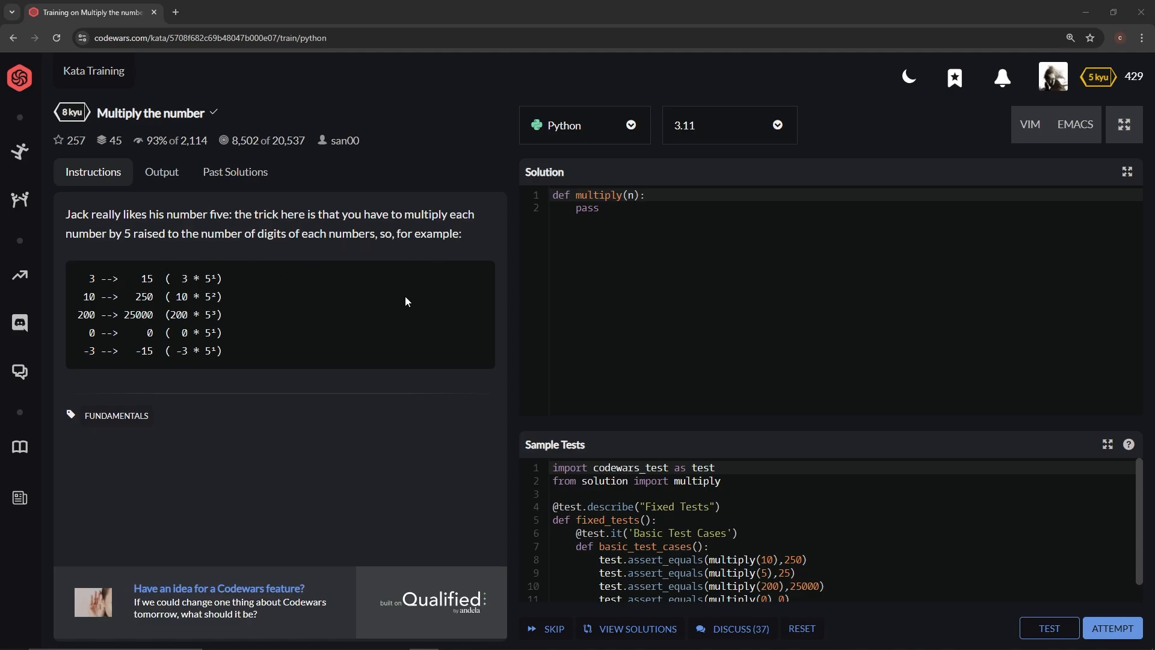
pyautogui.moveTo(308, 206)
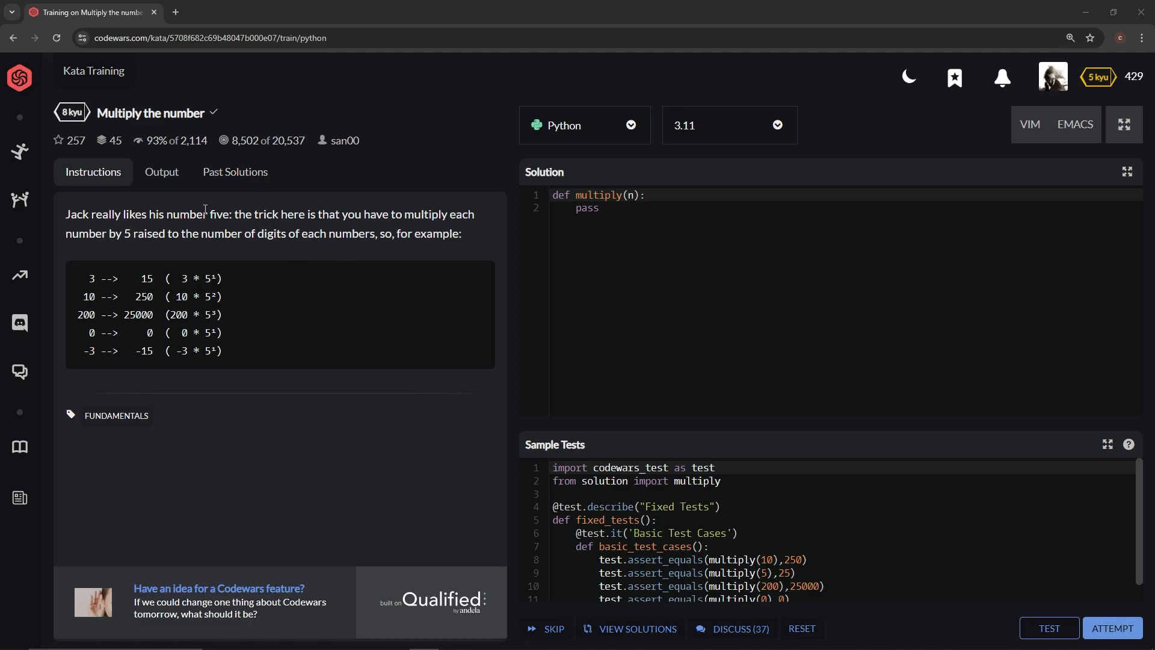
pyautogui.moveTo(282, 221)
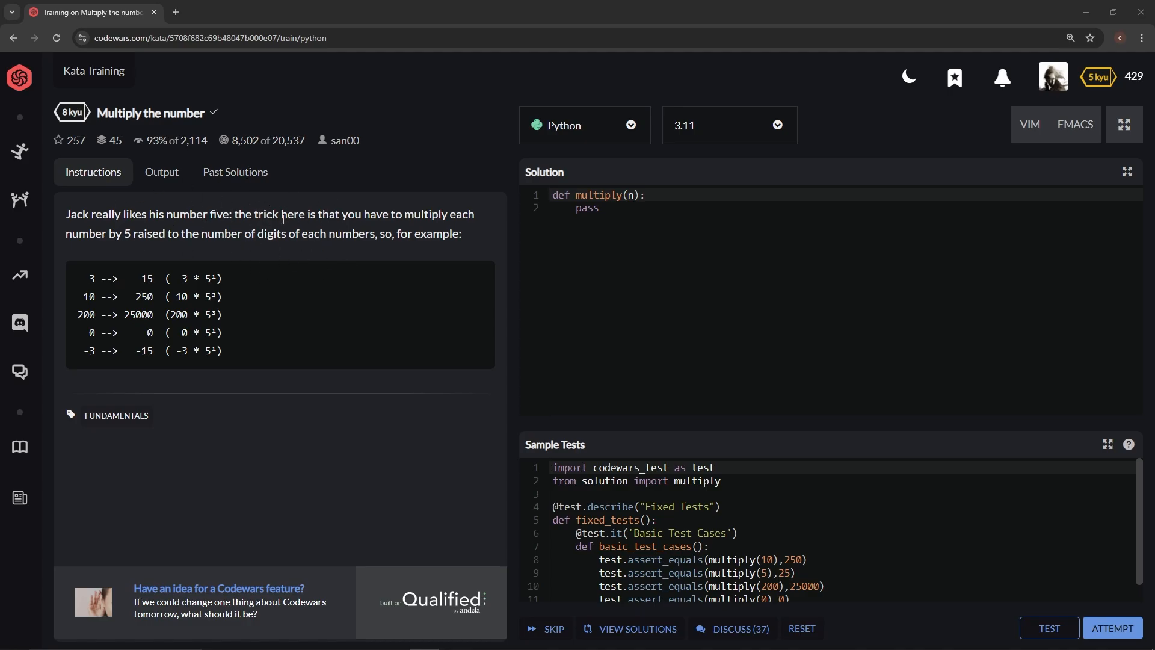
pyautogui.moveTo(284, 227)
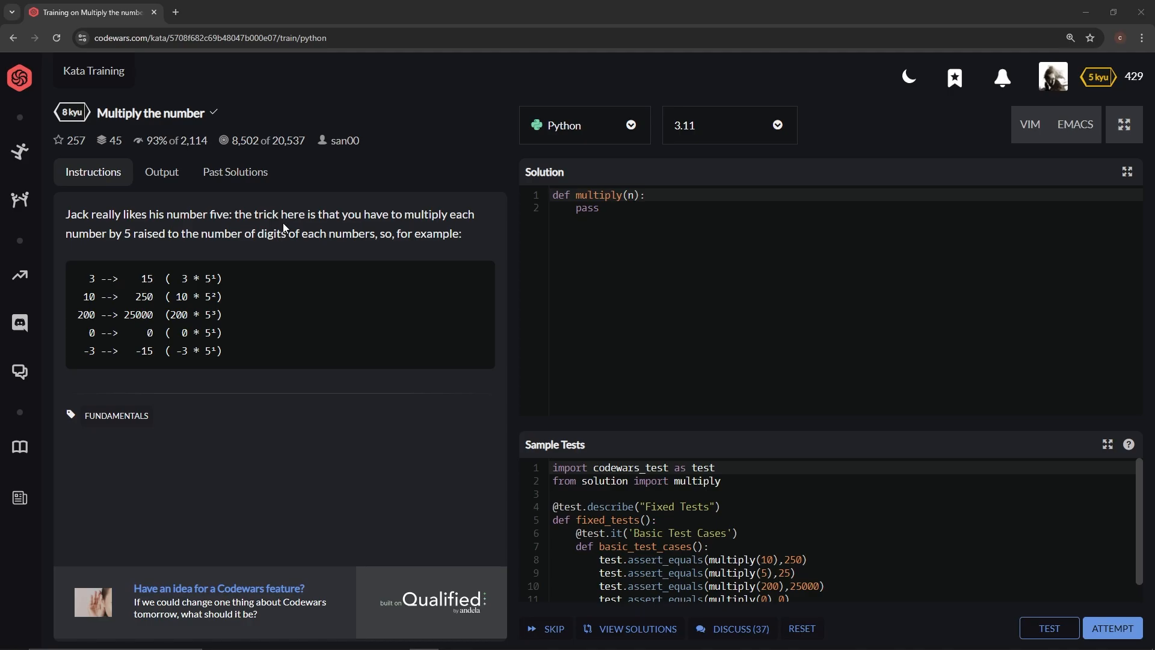
pyautogui.moveTo(320, 256)
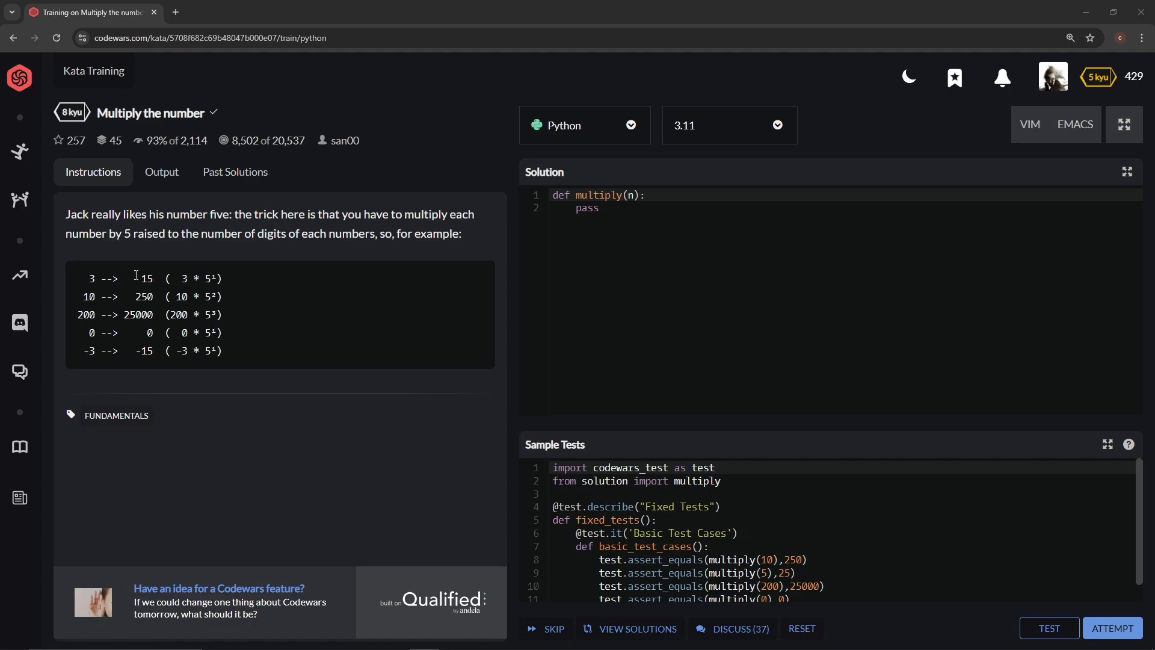
pyautogui.moveTo(196, 270)
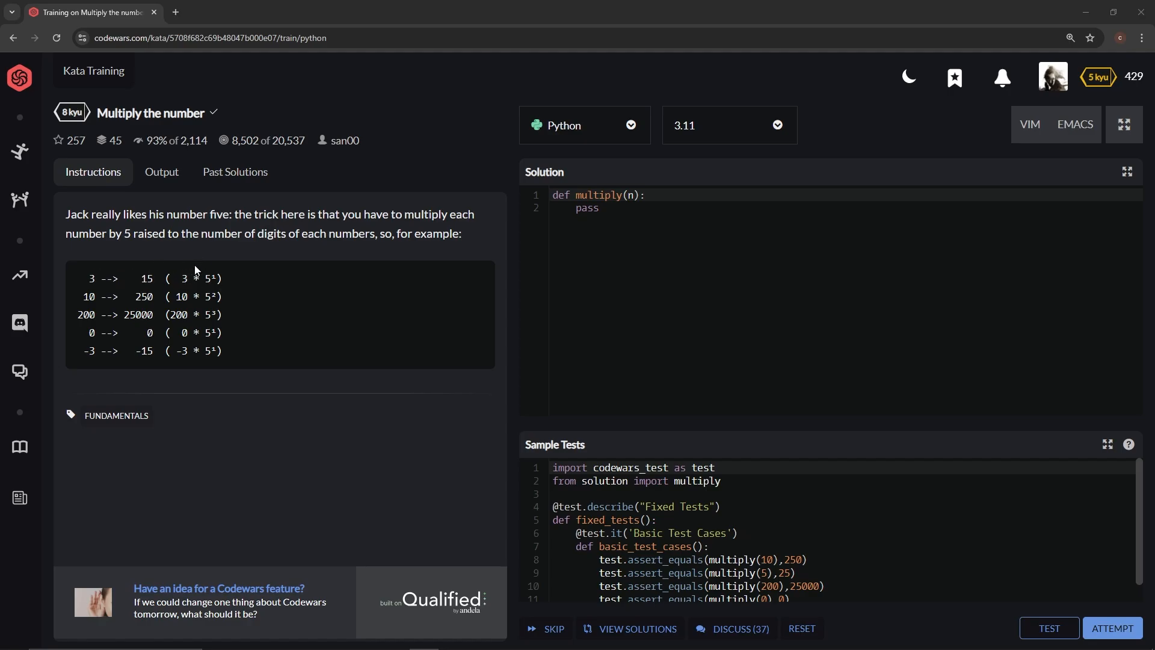
pyautogui.moveTo(141, 279)
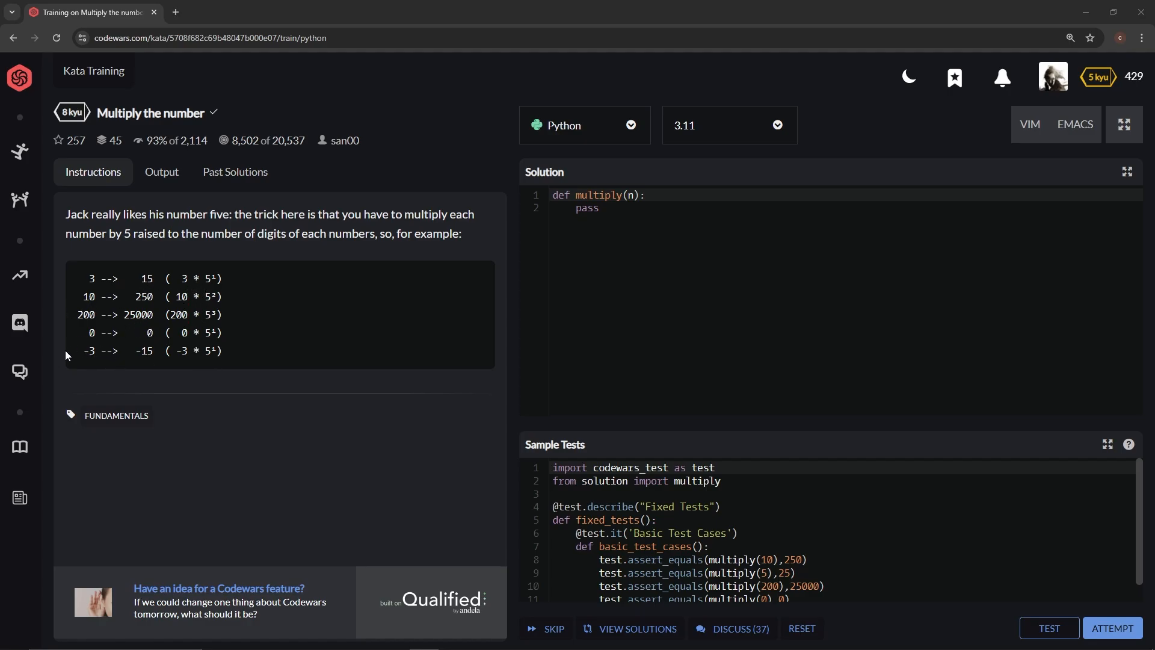
pyautogui.moveTo(615, 243)
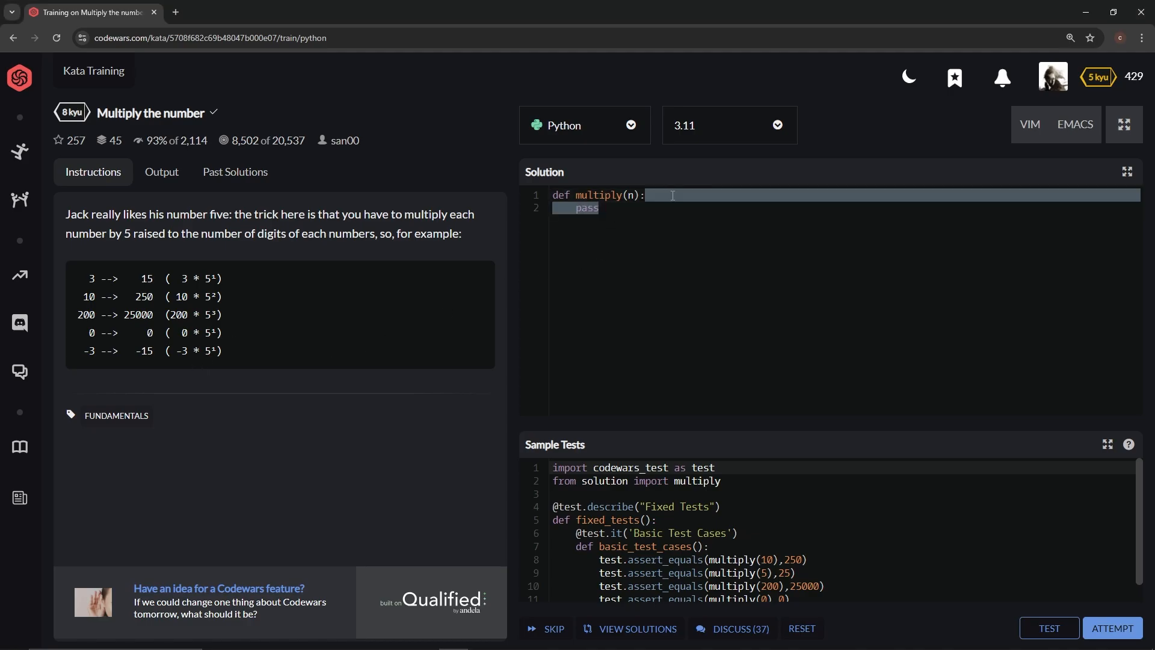
# Step: Replace the placeholder body of multiply with 'return n * 5 ** len(n)'
pyautogui.write('re')
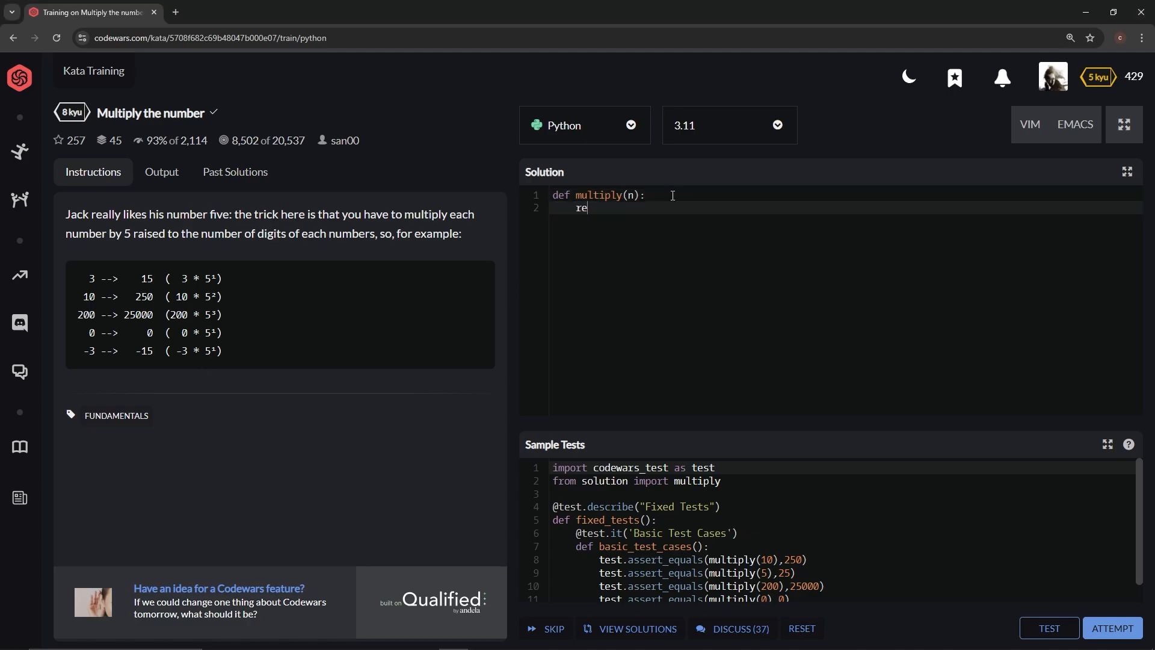
pyautogui.write('turn')
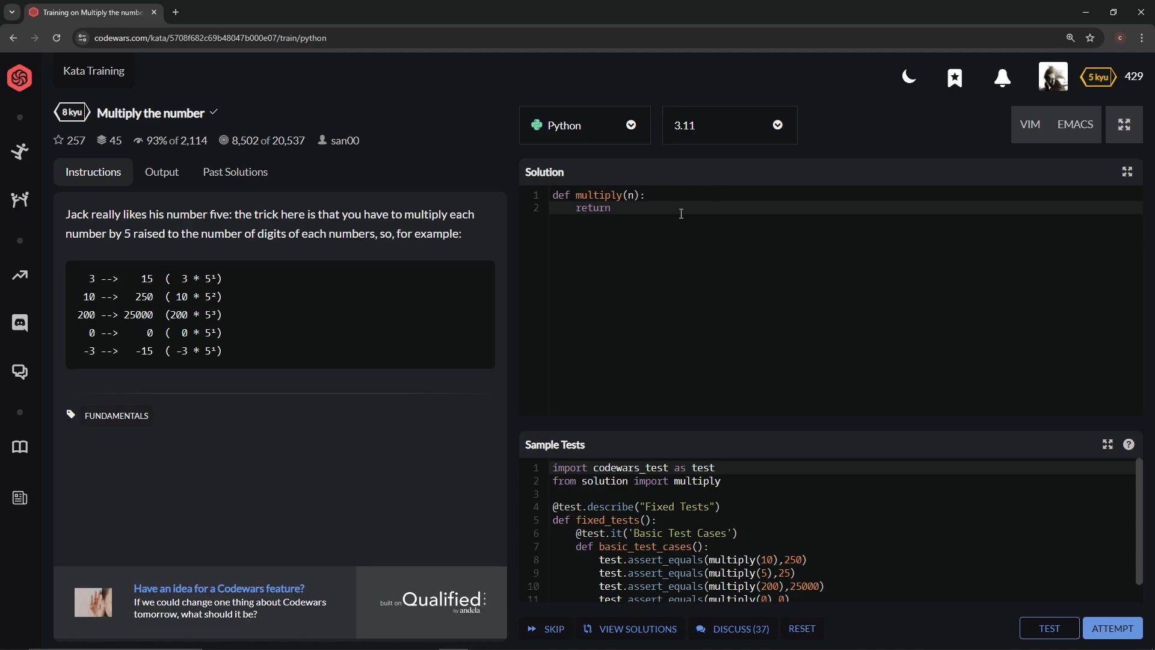
pyautogui.moveTo(681, 213)
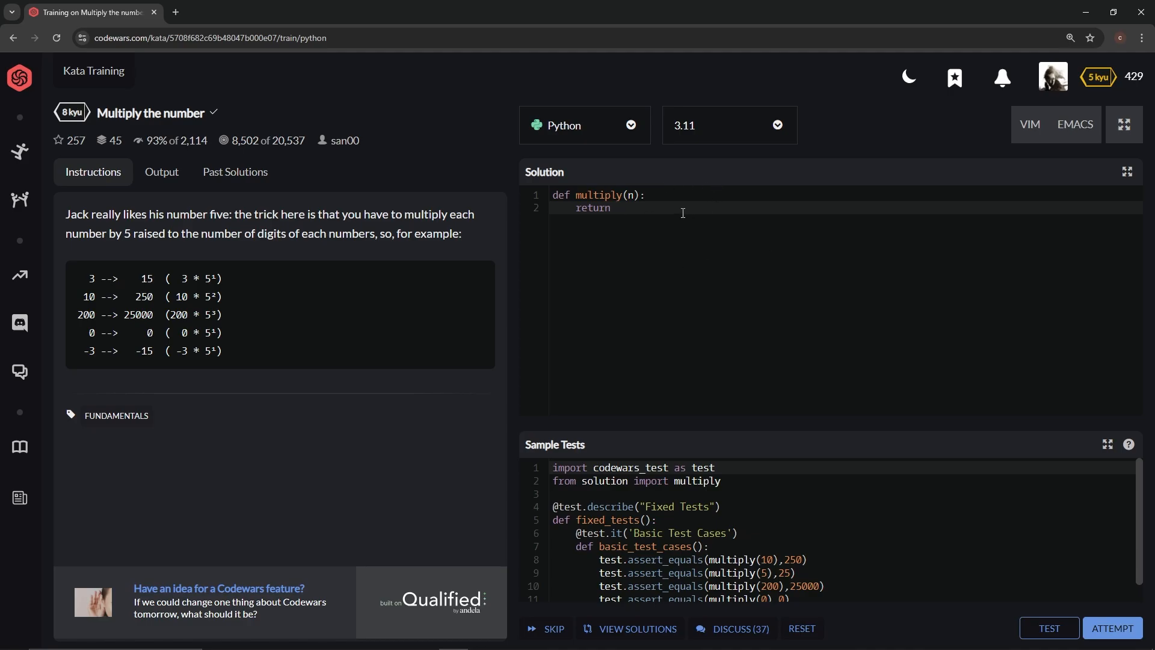
pyautogui.write('n *')
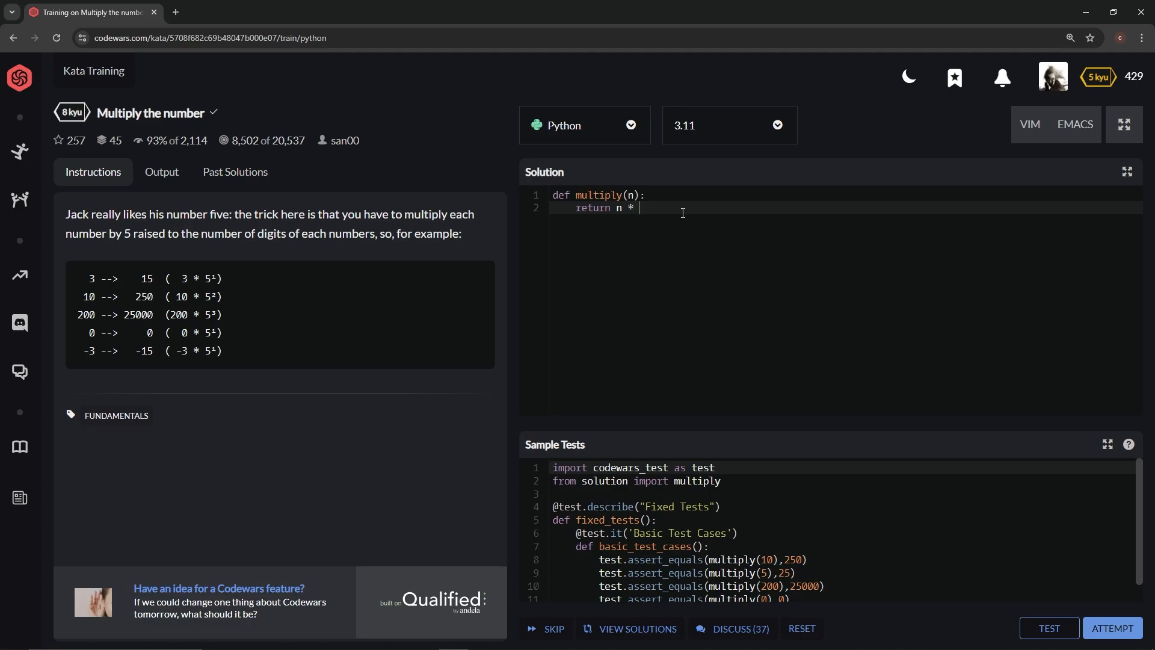
pyautogui.write('5')
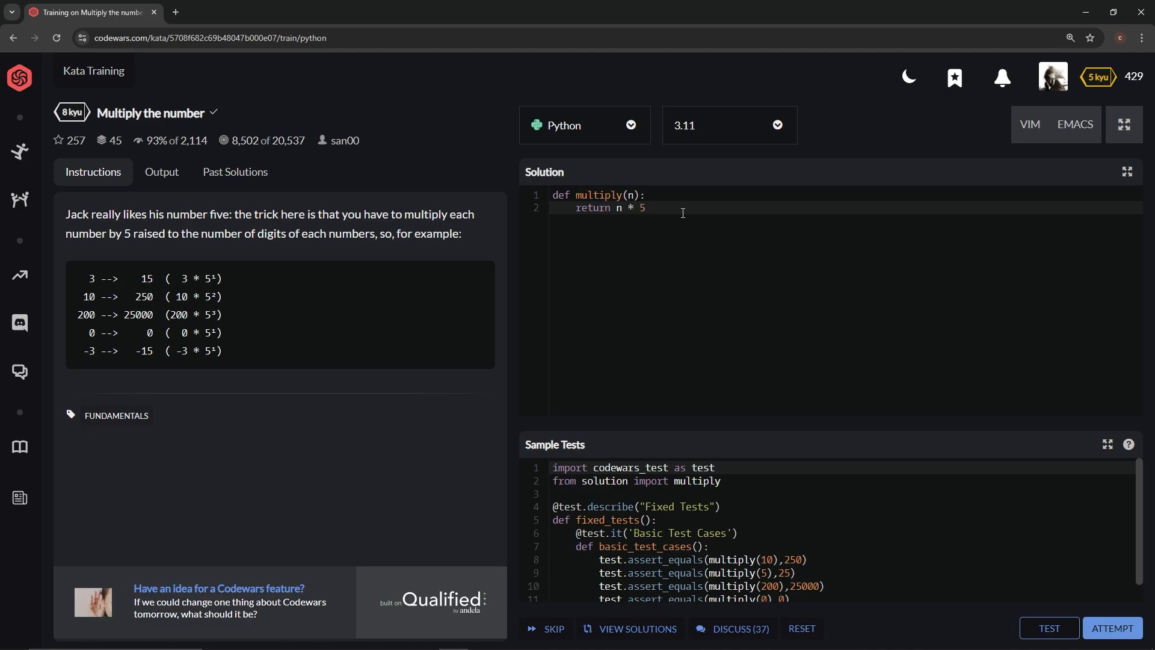
pyautogui.write('**')
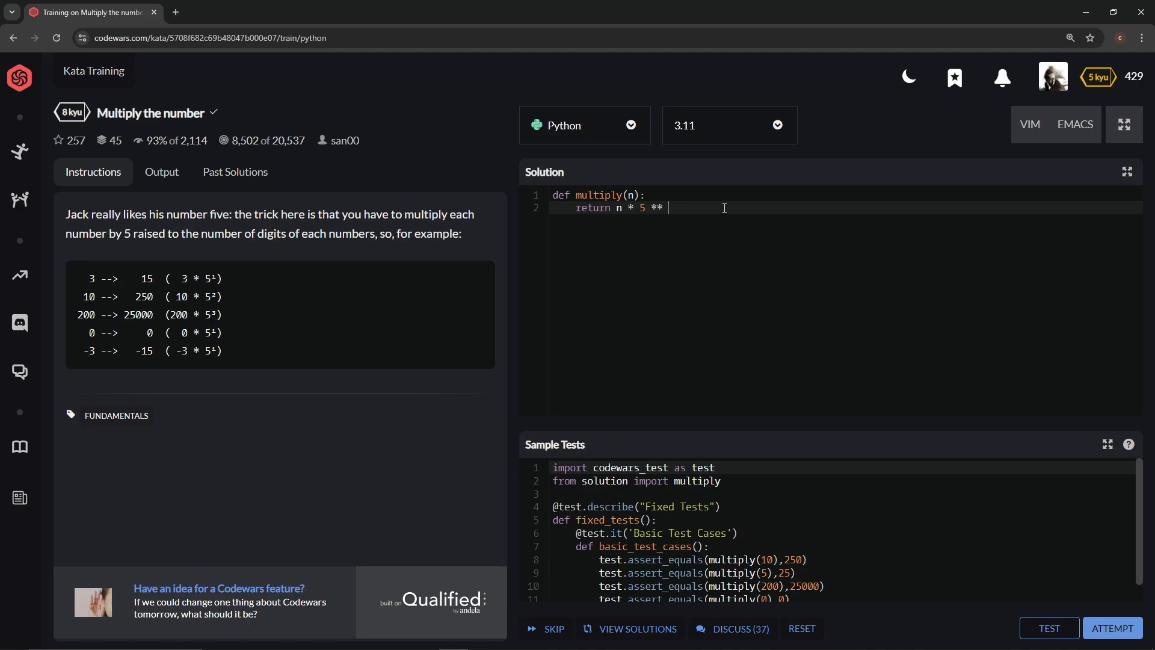
pyautogui.write('len')
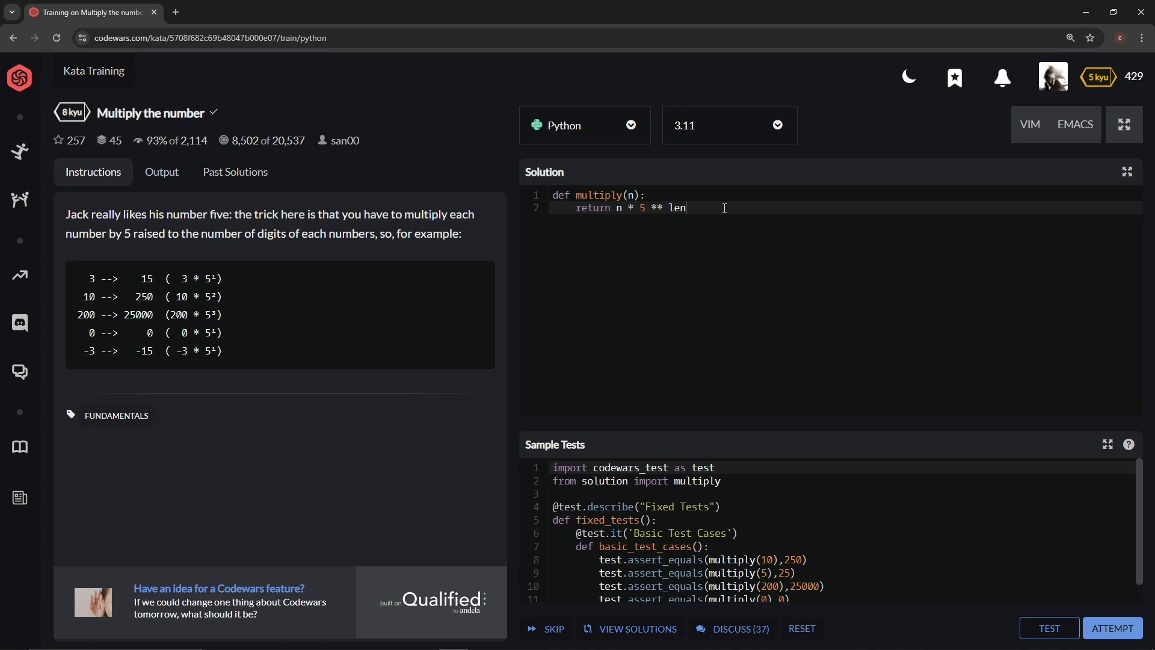
pyautogui.write('(n)')
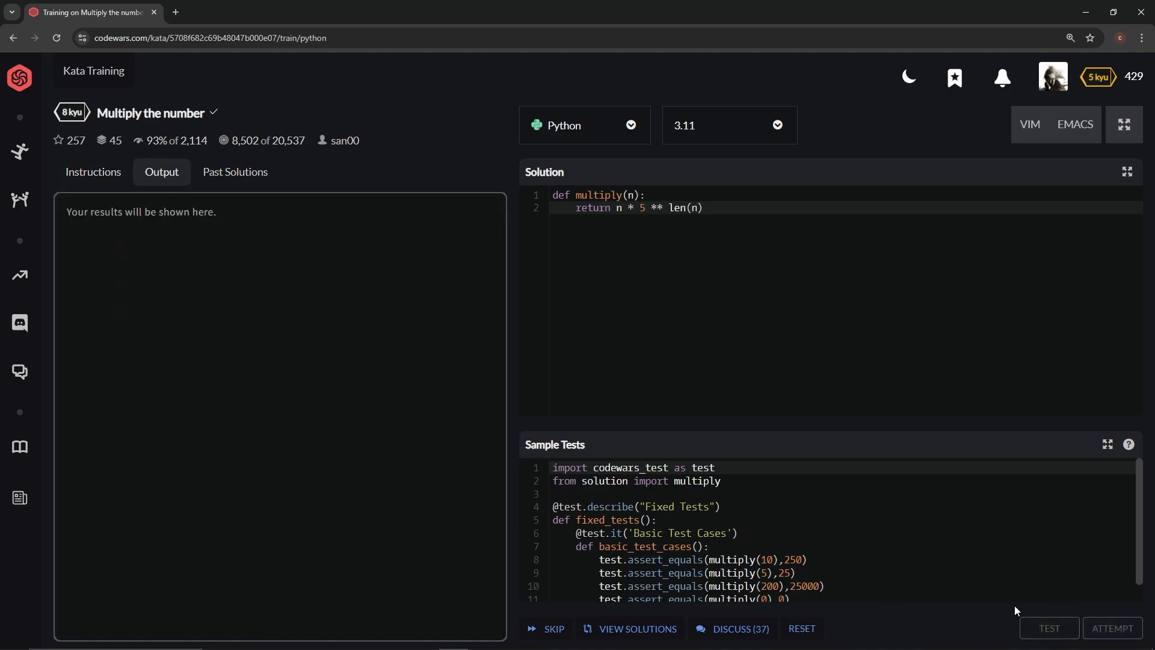
# Step: Run the sample tests, see the TypeError, and change the code to len(str(n))
pyautogui.click(1048, 628)
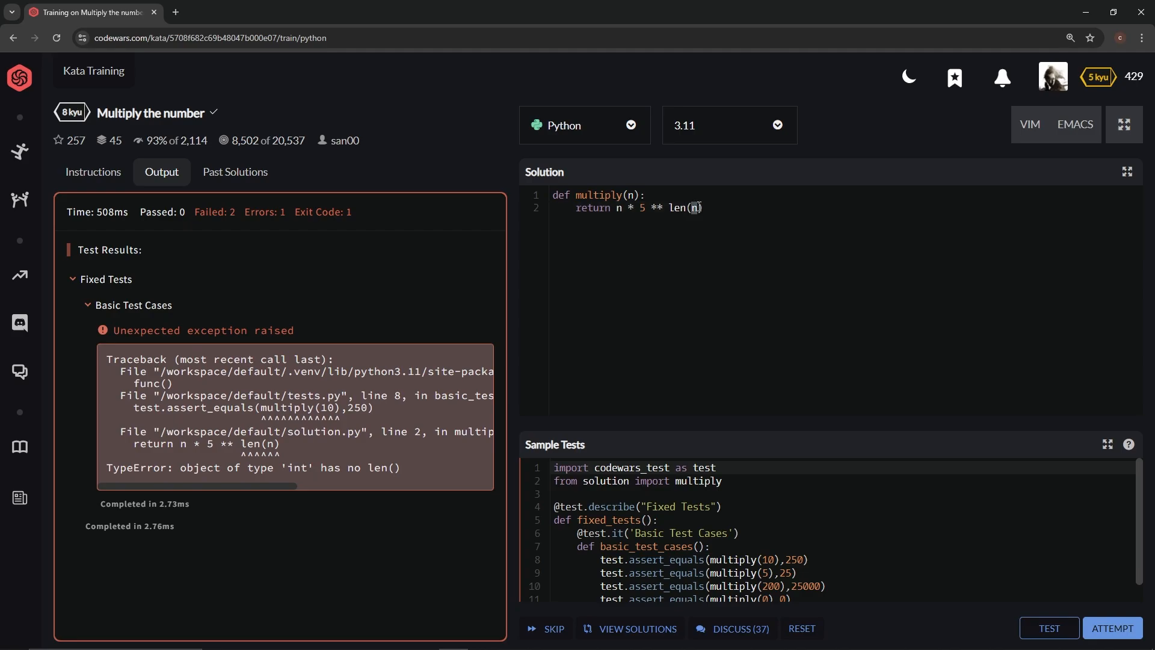
pyautogui.write('(')
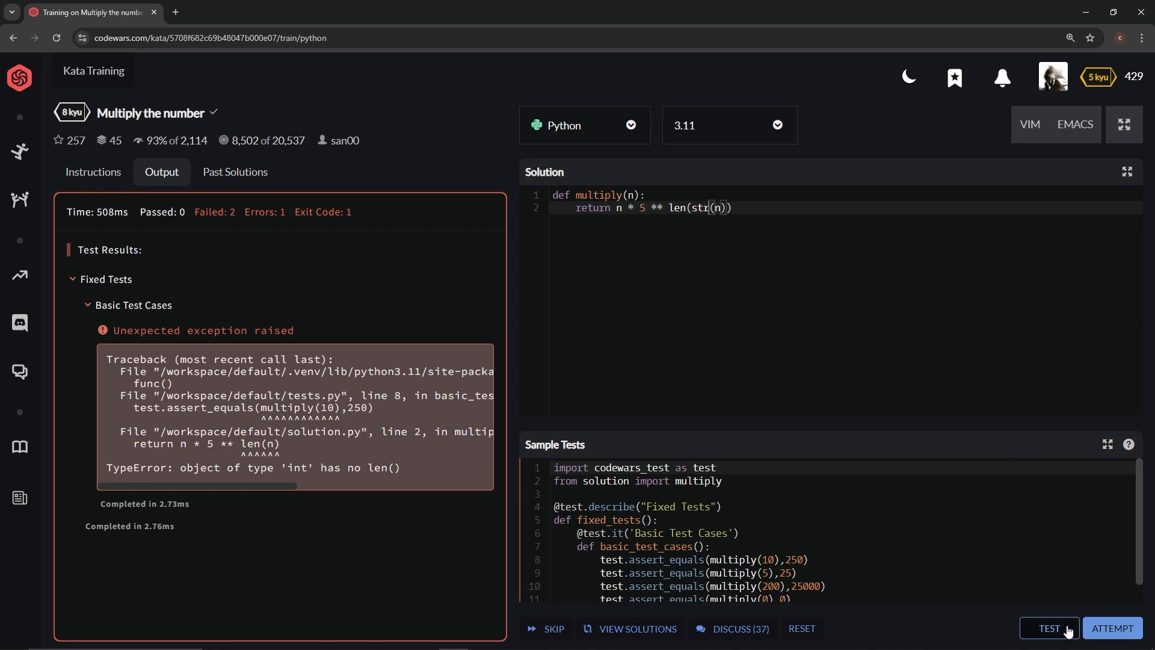
pyautogui.click(1048, 629)
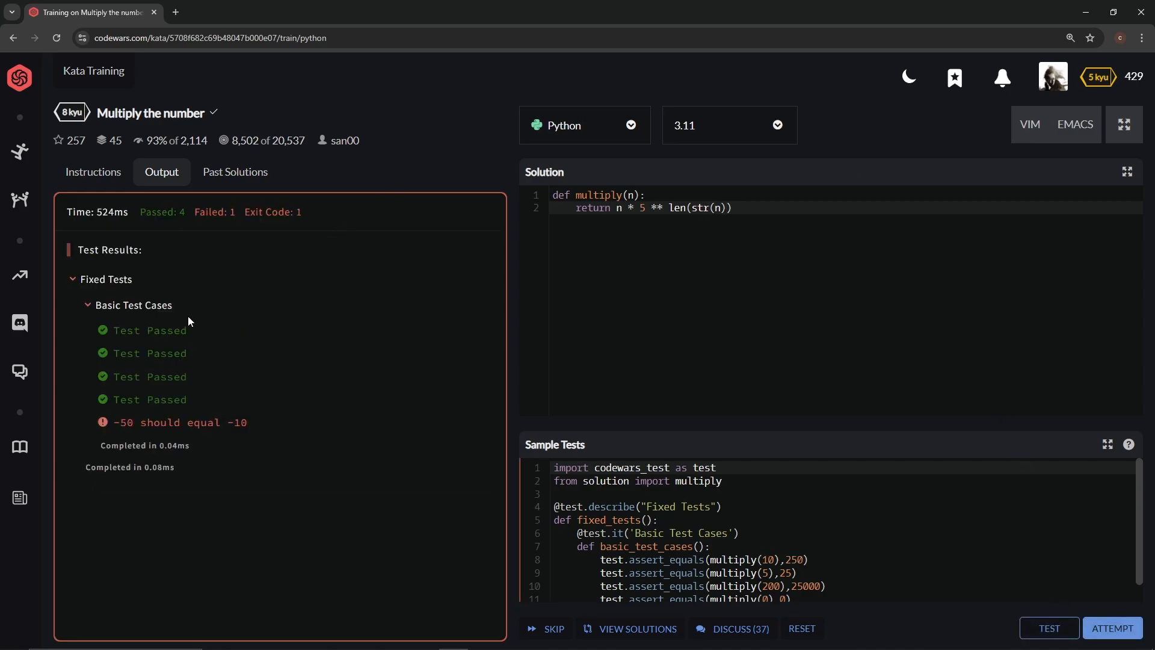
pyautogui.moveTo(227, 436)
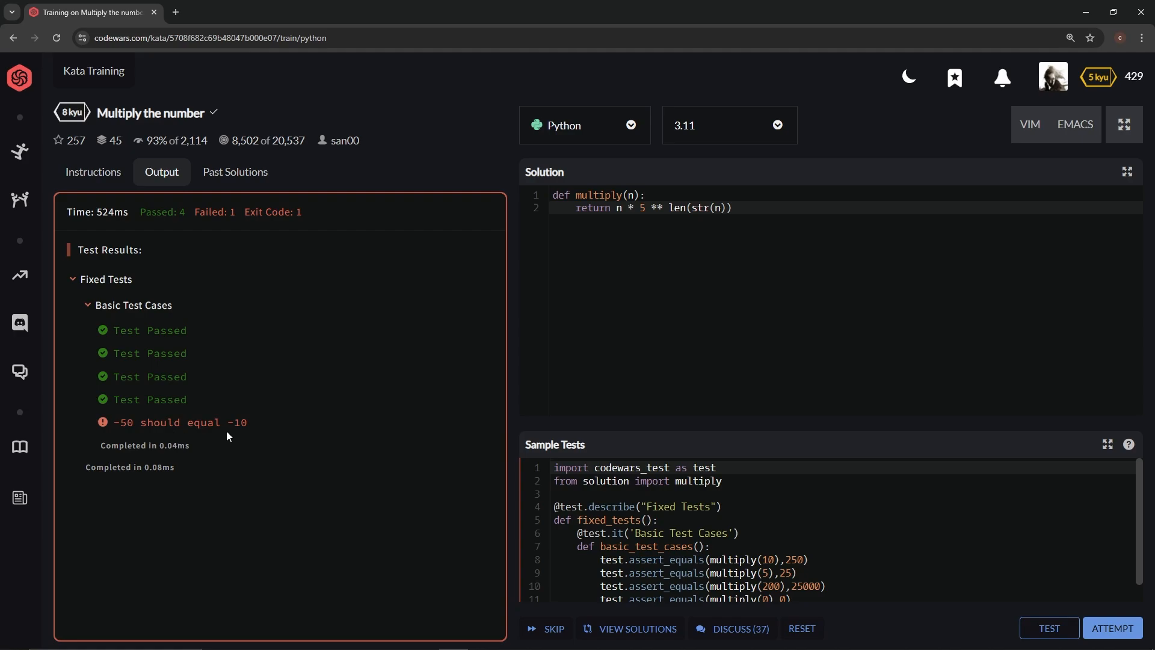
pyautogui.moveTo(981, 384)
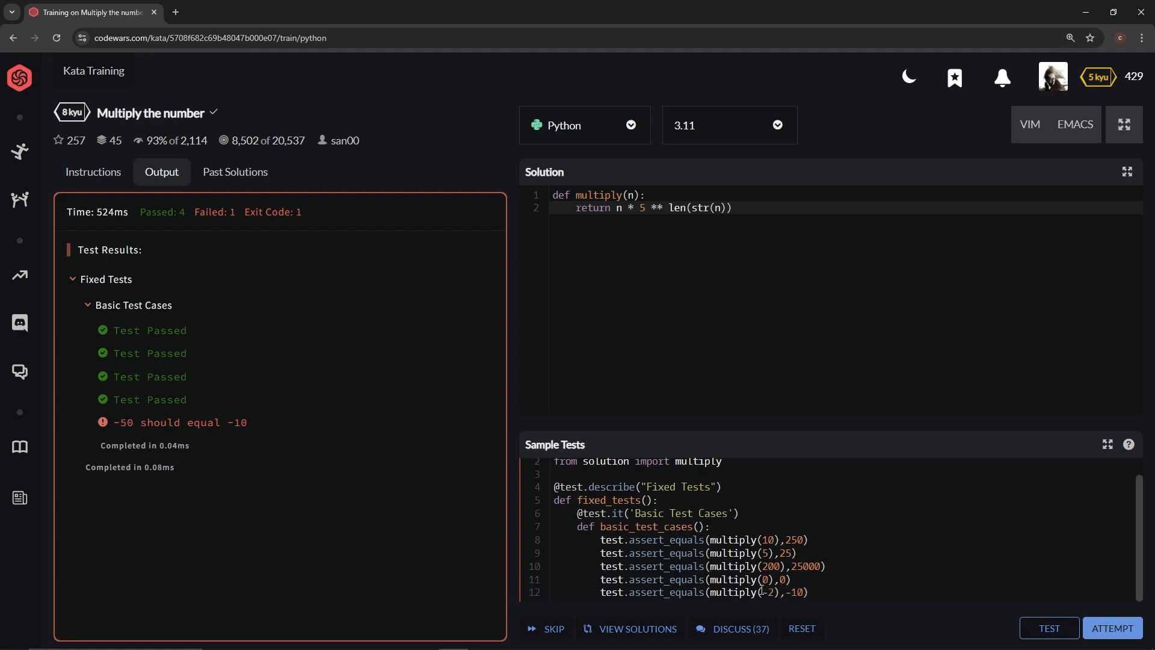
pyautogui.doubleClick(769, 592)
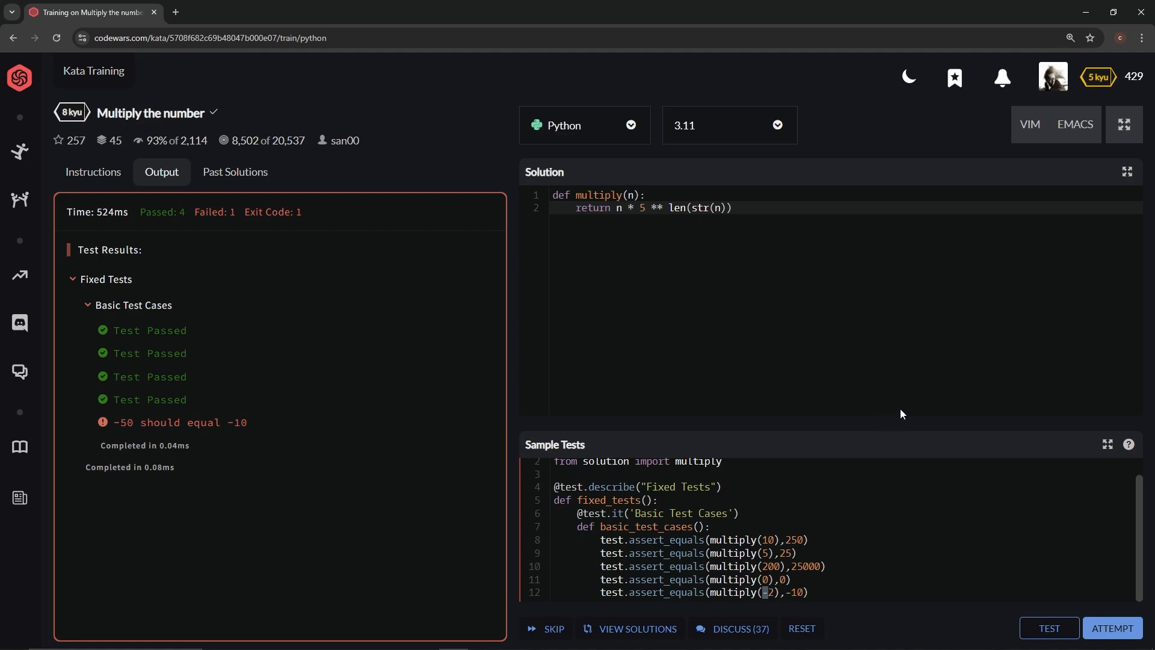
pyautogui.moveTo(721, 190)
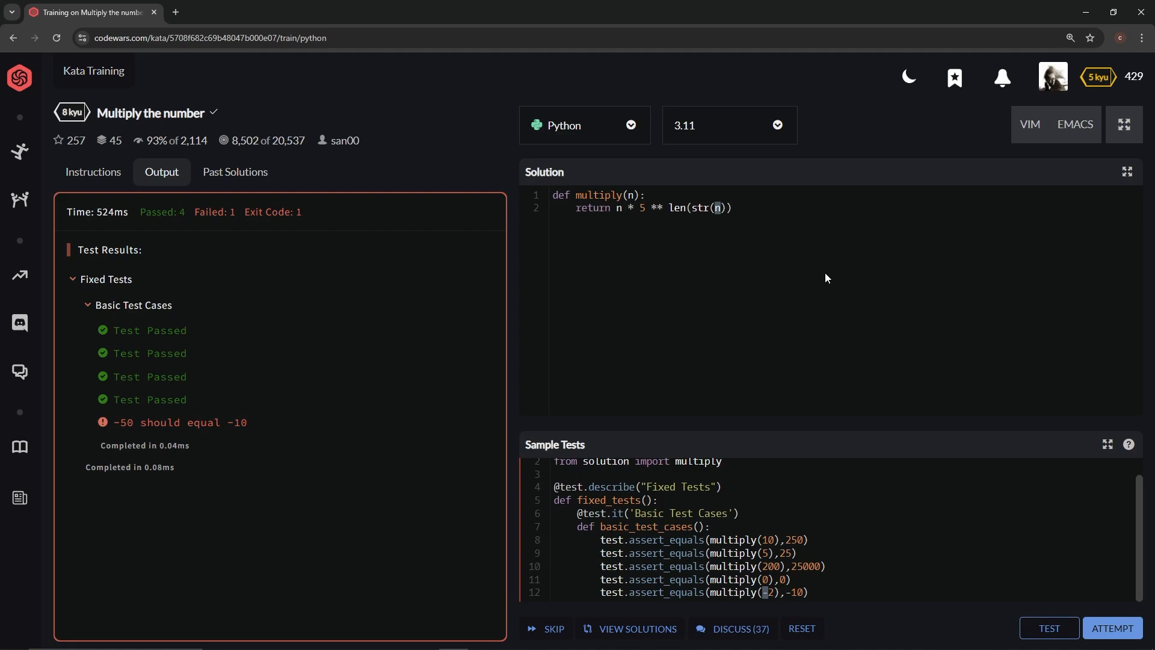
# Step: Use len(str(abs(n))), pass all 45 tests, submit, and open the community solutions
pyautogui.write('(')
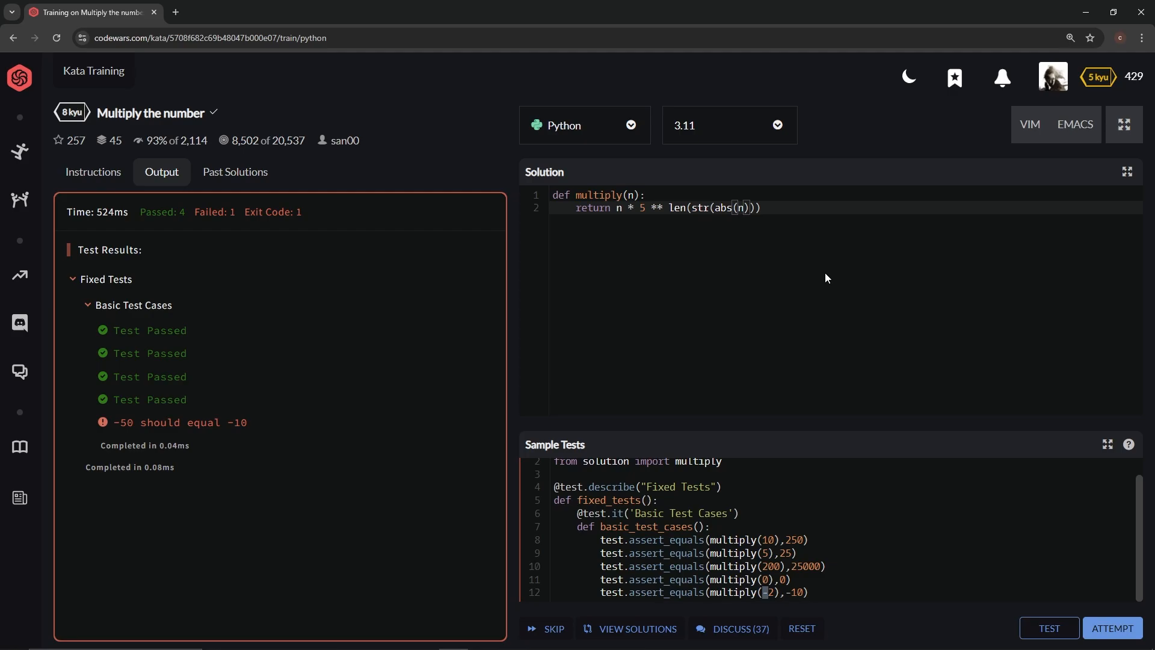
pyautogui.click(1048, 627)
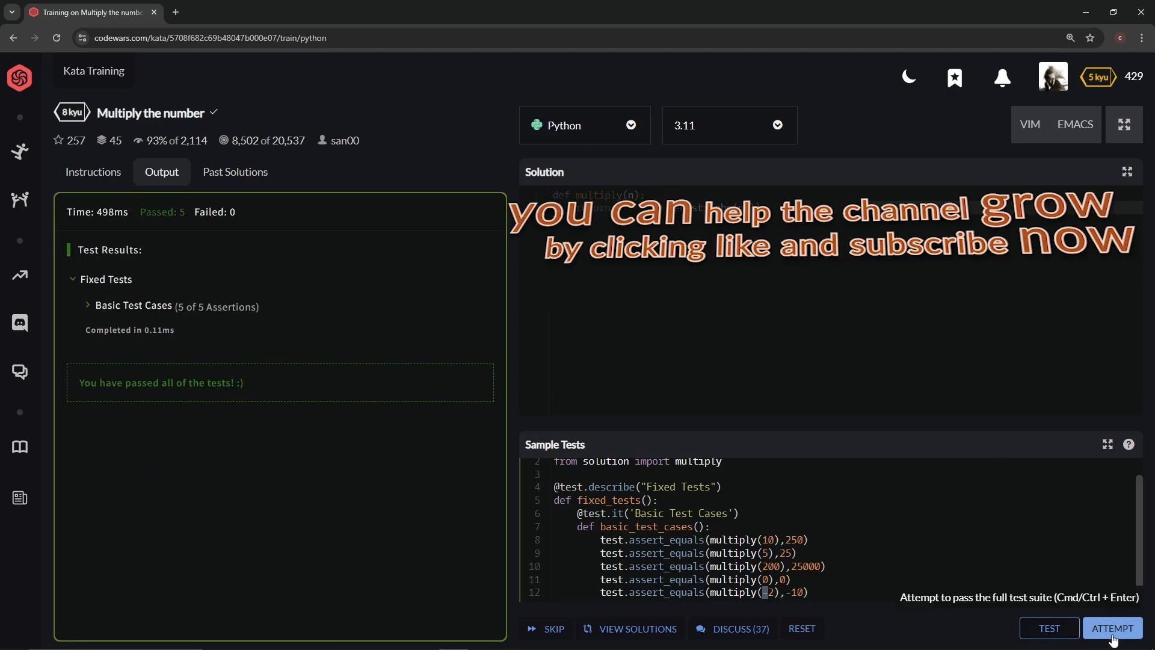
pyautogui.click(1111, 628)
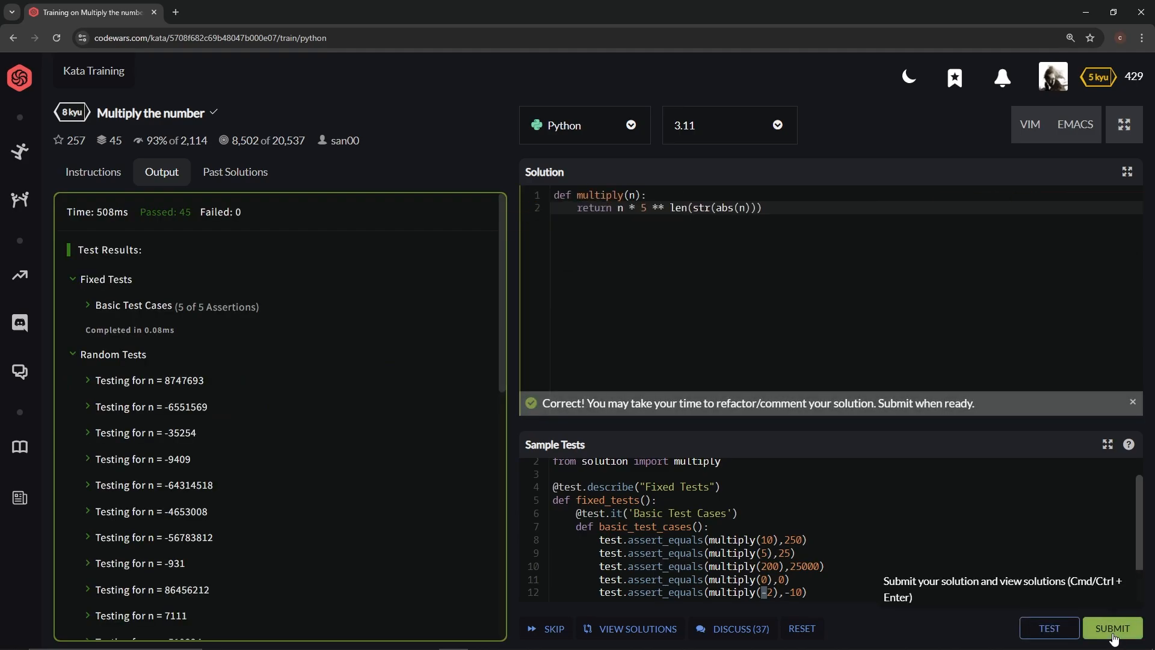
pyautogui.click(1112, 627)
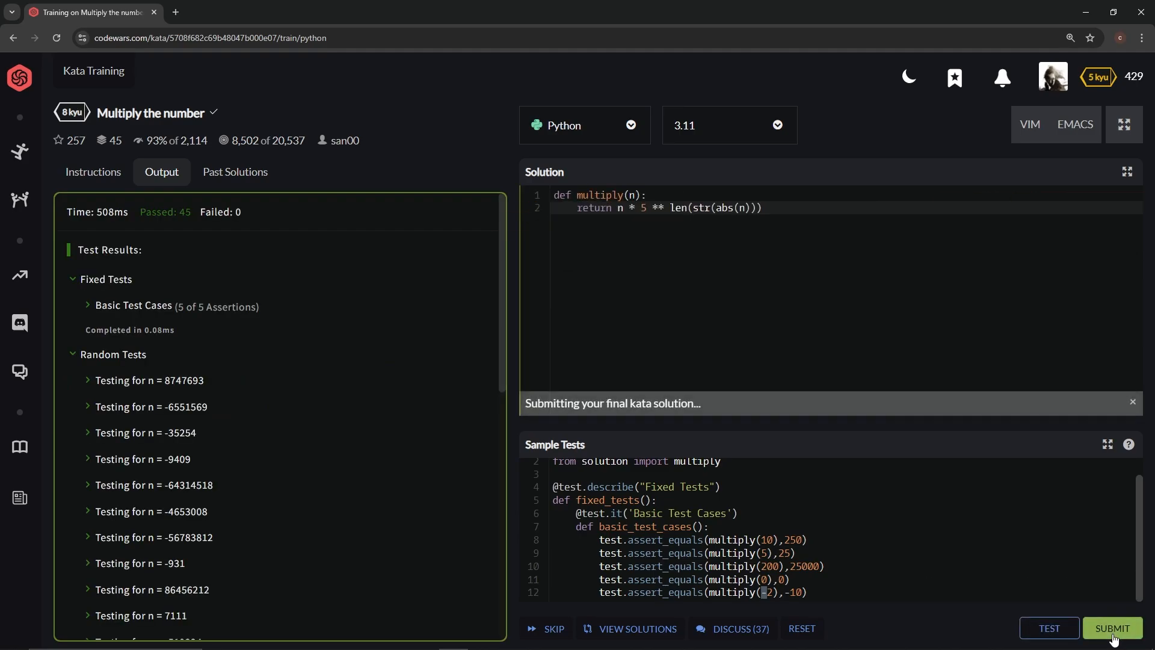
pyautogui.click(1111, 628)
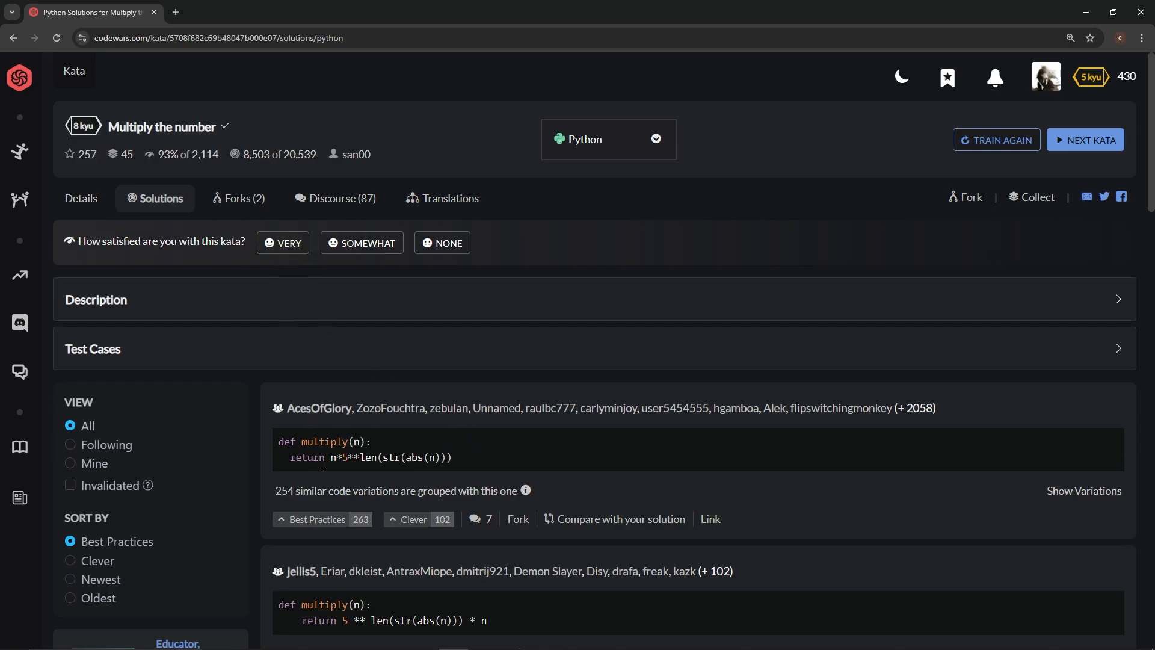
# Step: Browse the community Python solutions and give the lambda one-liner a Clever vote
pyautogui.scroll(-3)
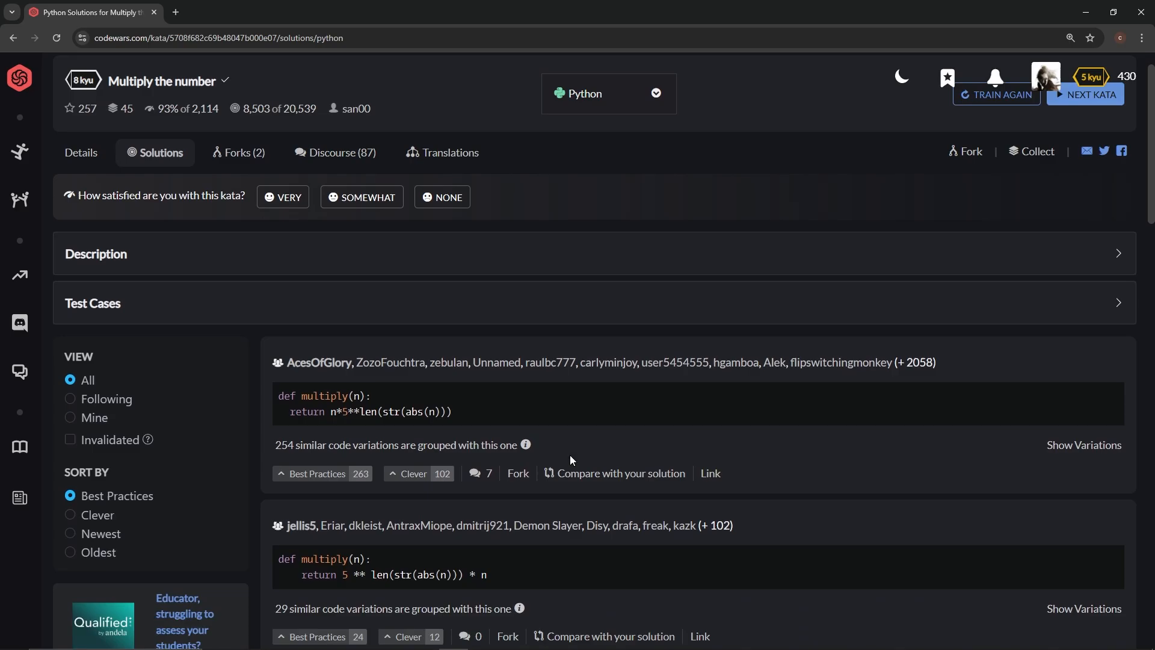
pyautogui.scroll(-3)
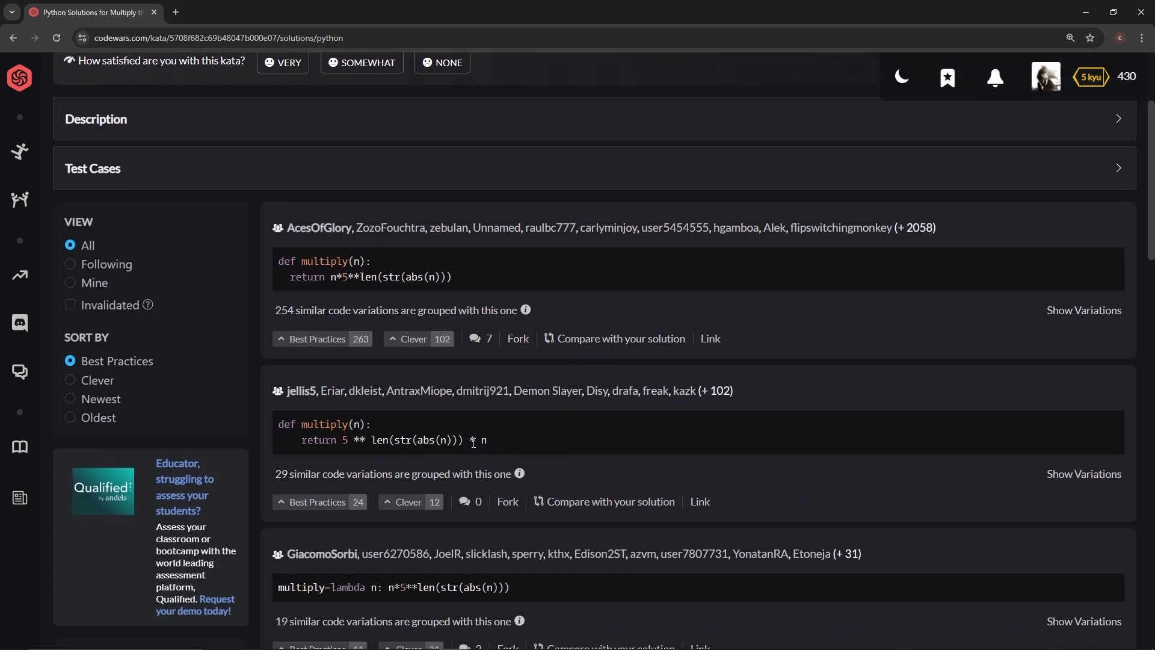
pyautogui.moveTo(518, 402)
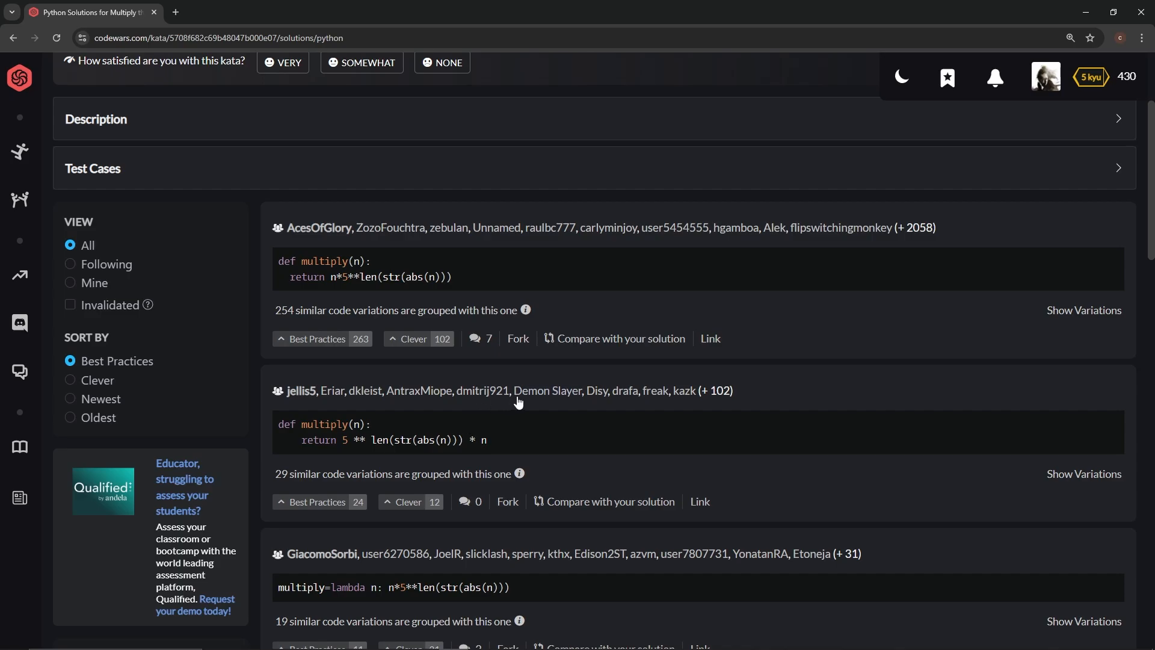
pyautogui.scroll(-3)
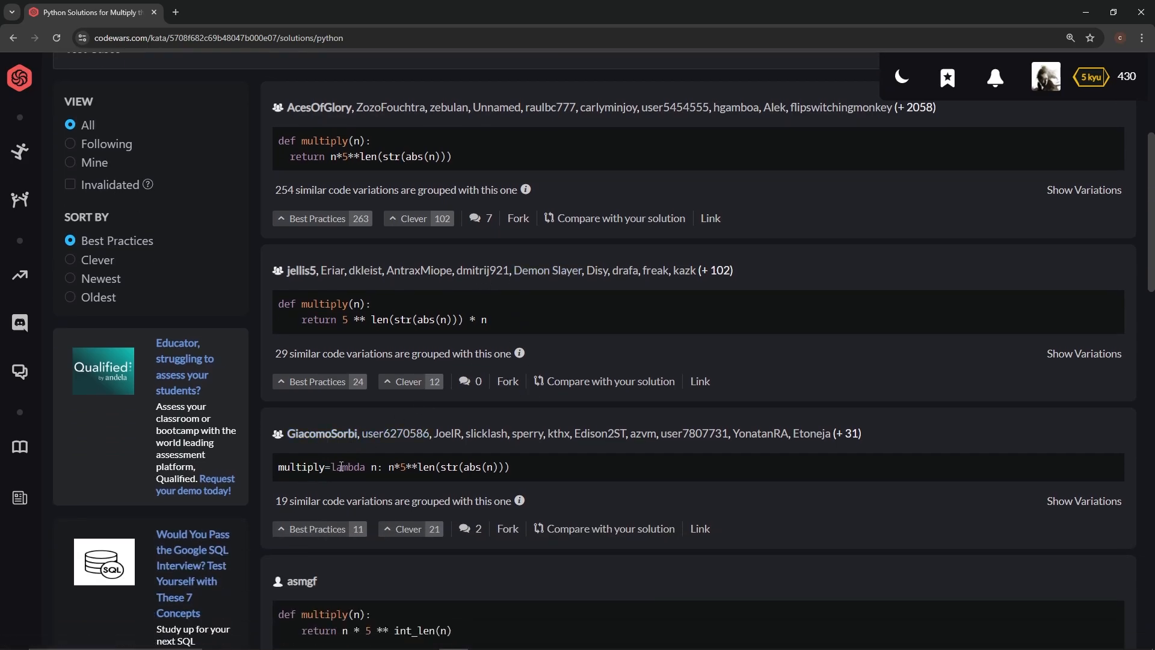
pyautogui.moveTo(365, 473)
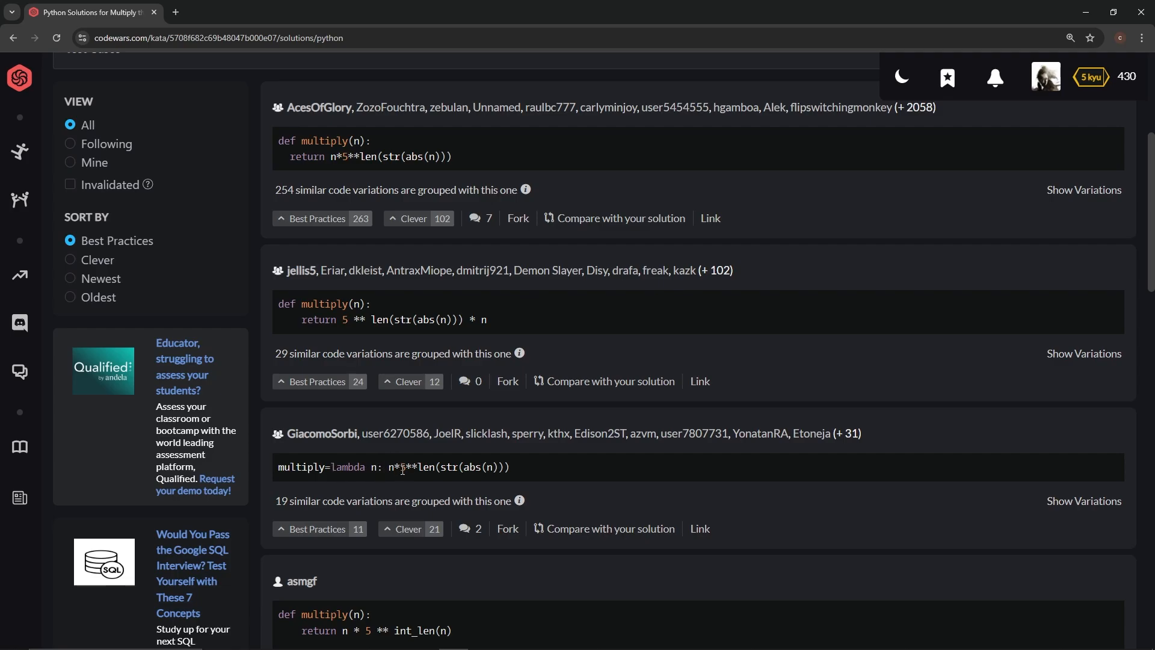
pyautogui.moveTo(403, 477)
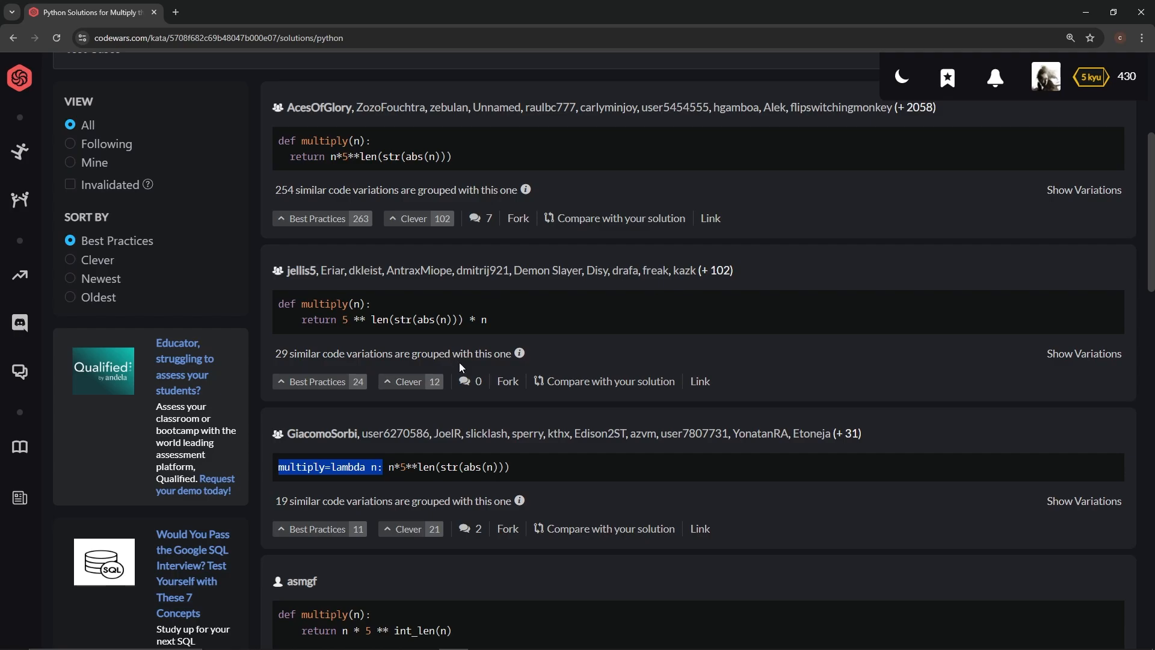
pyautogui.moveTo(458, 361)
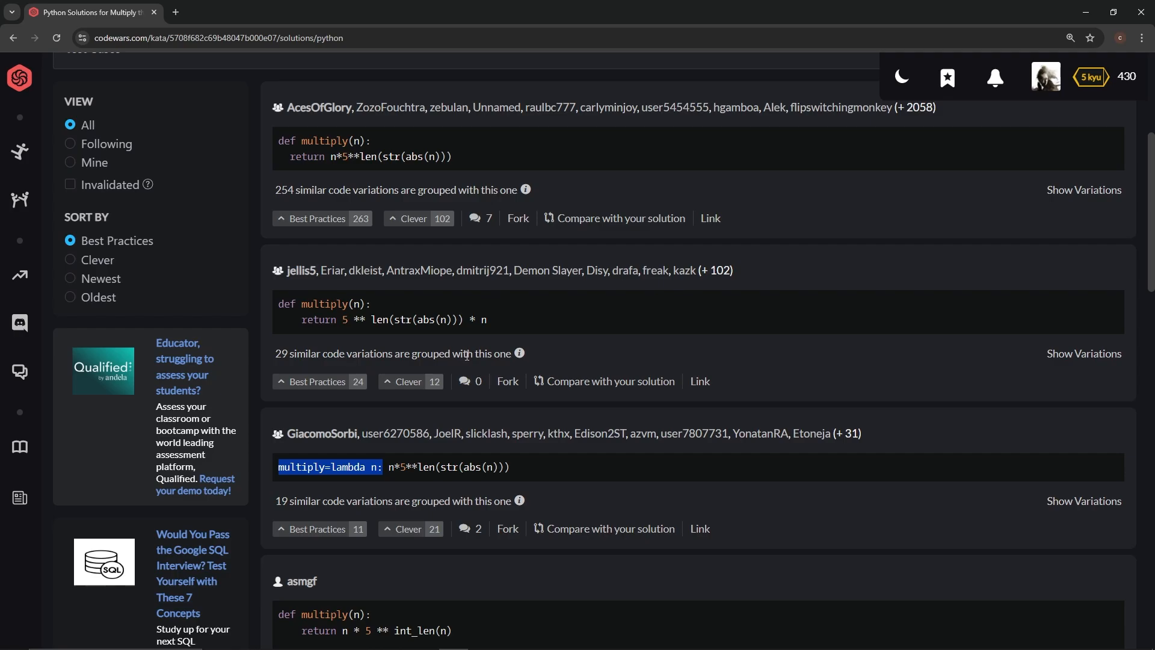
pyautogui.scroll(-3)
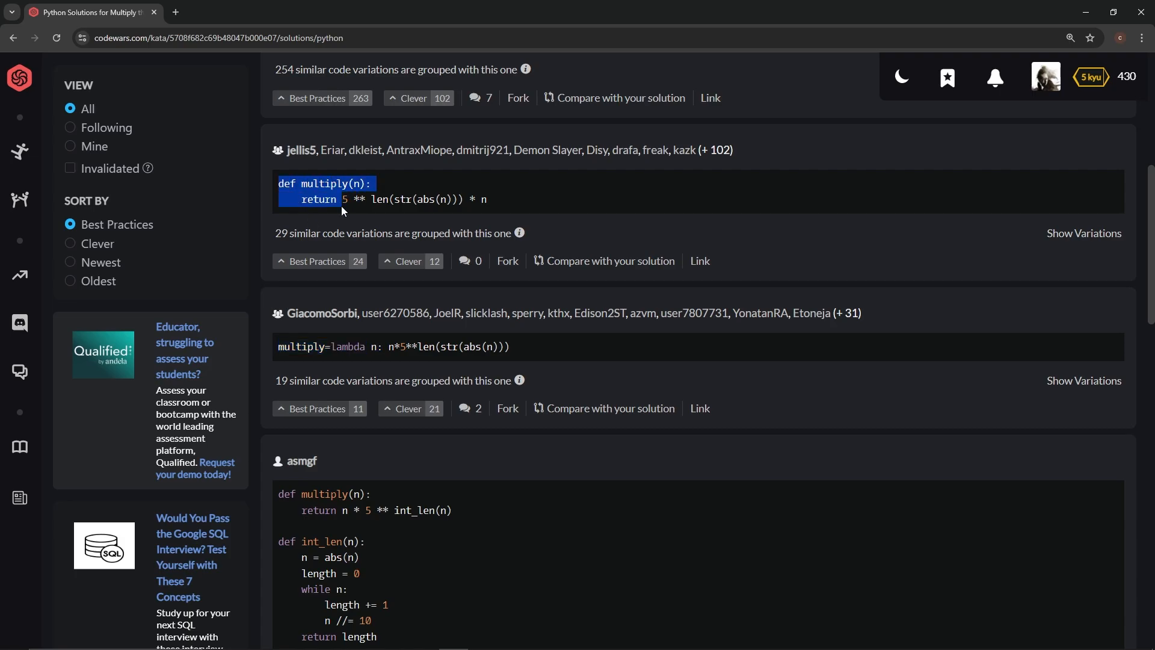
pyautogui.moveTo(624, 202)
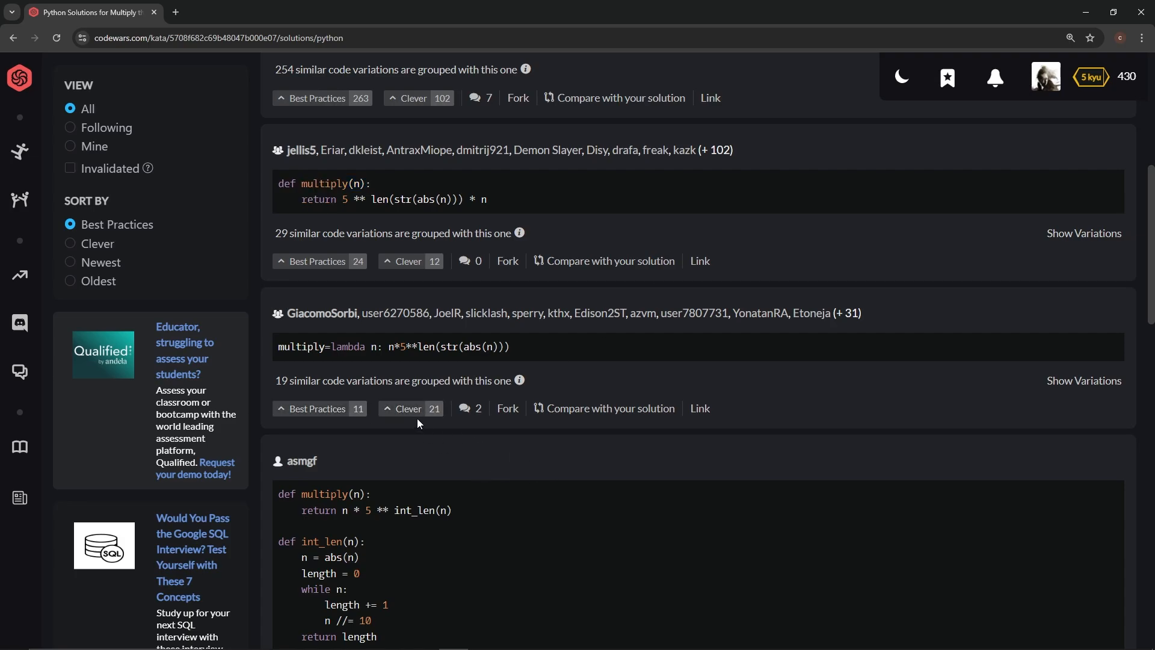
pyautogui.click(410, 408)
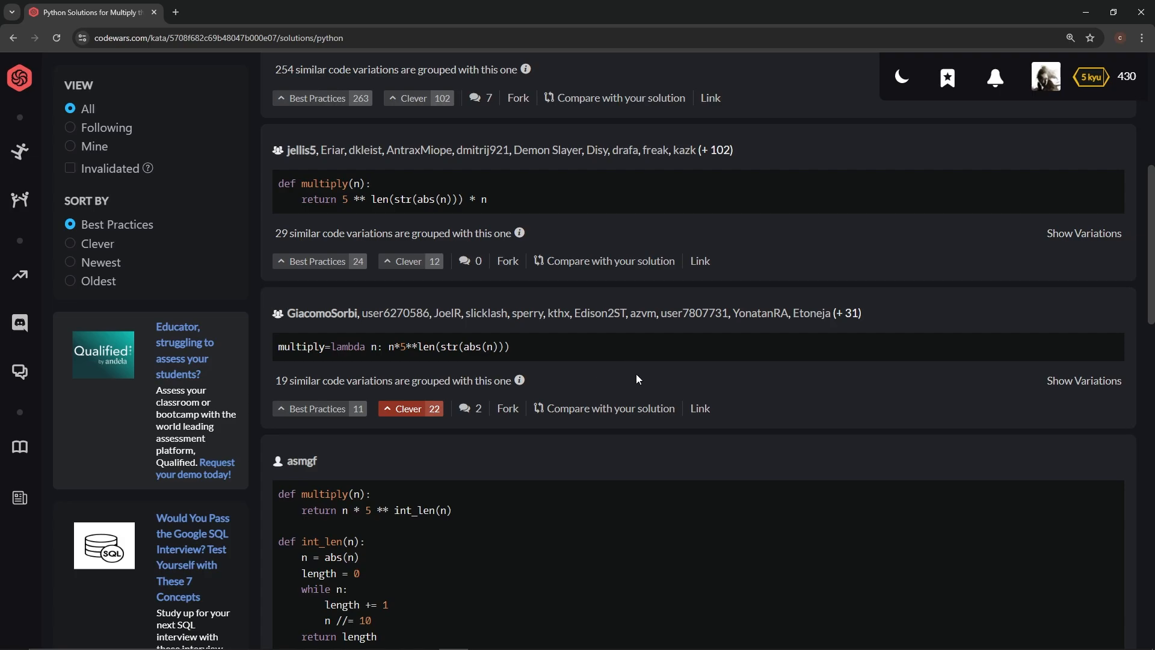
pyautogui.scroll(-3)
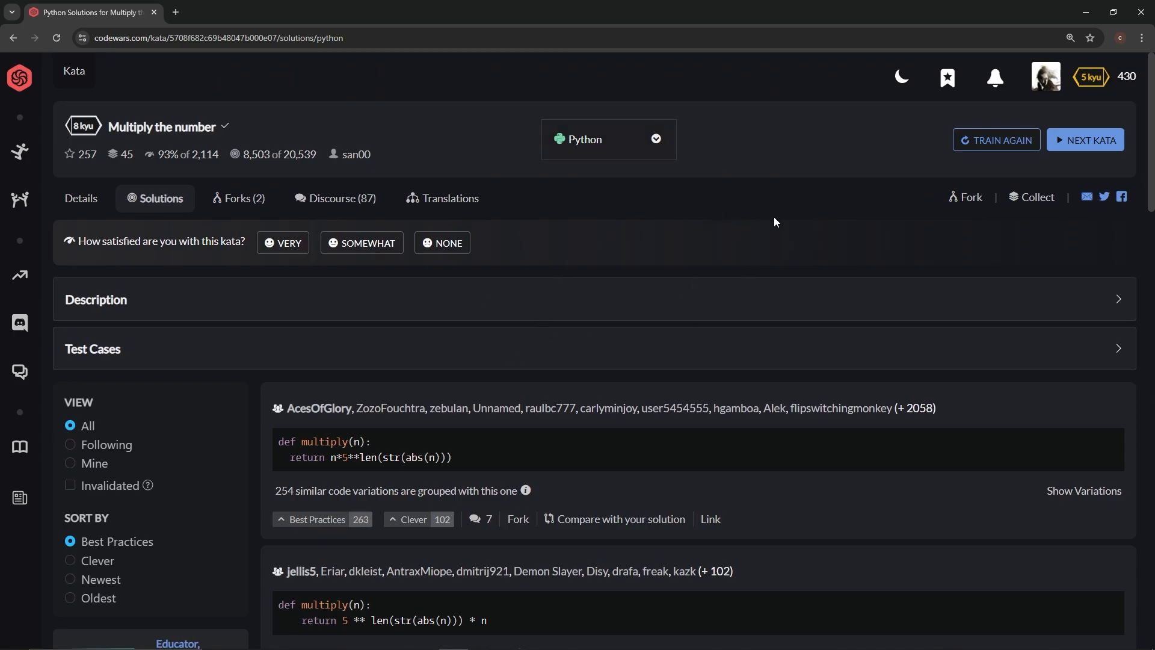
pyautogui.moveTo(299, 302)
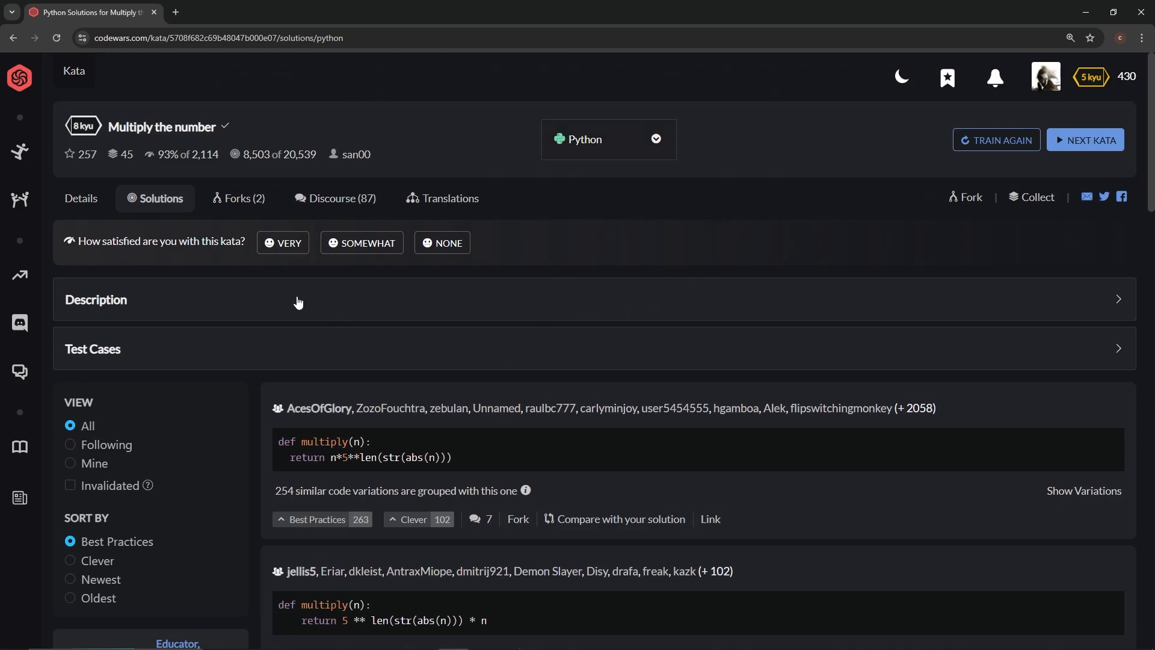
pyautogui.moveTo(817, 267)
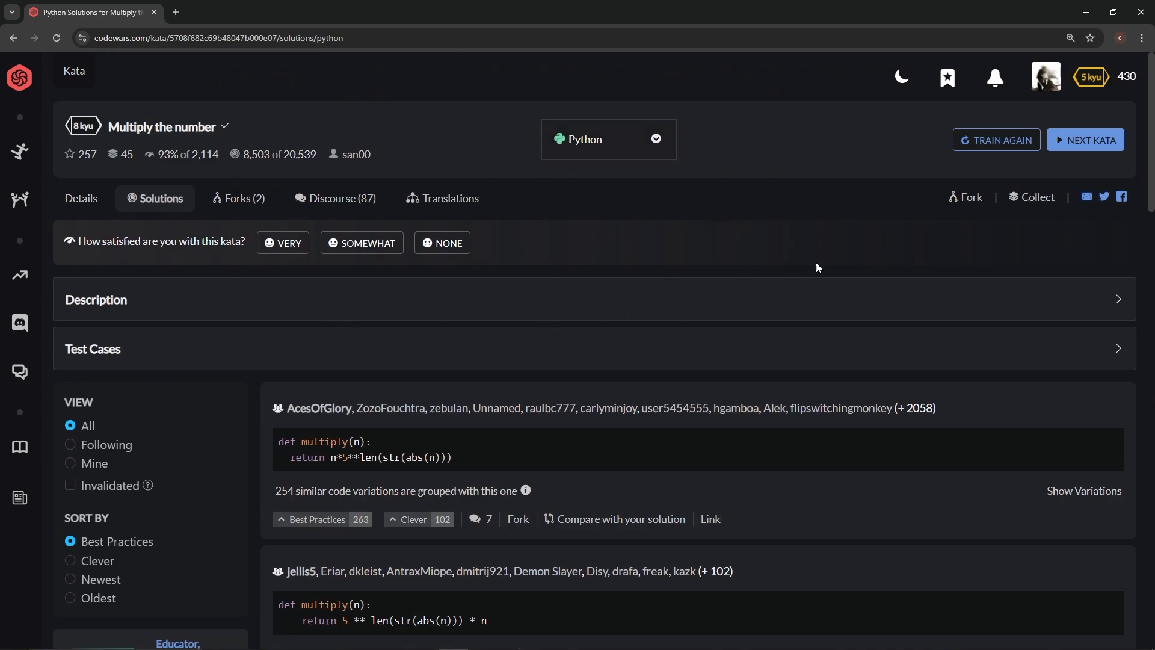